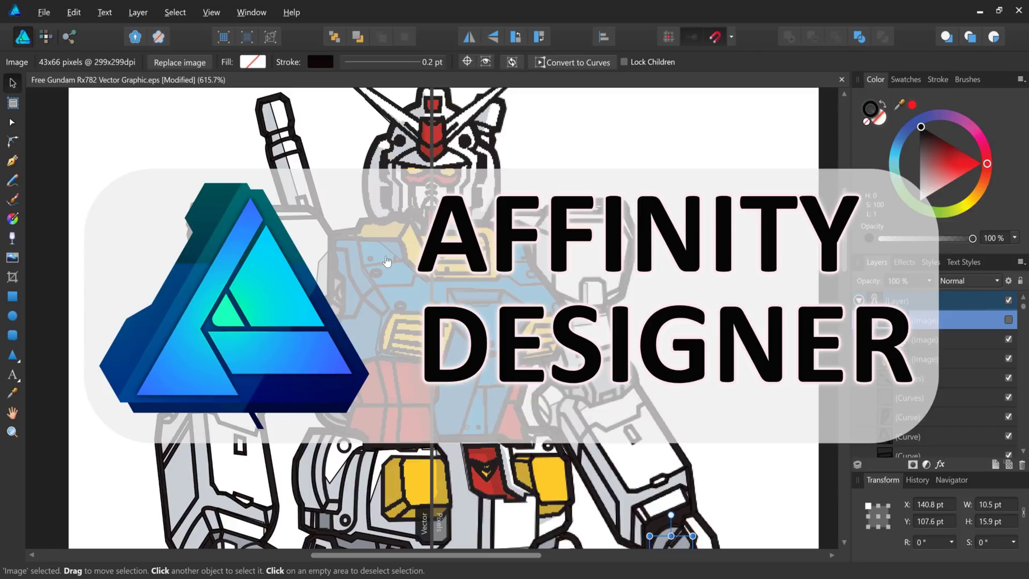
Step: Bring the Inkscape copy of the Gundam RX-78-2 SVG to the front for comparison
{"action": "left_click", "coordinate": [13, 566]}
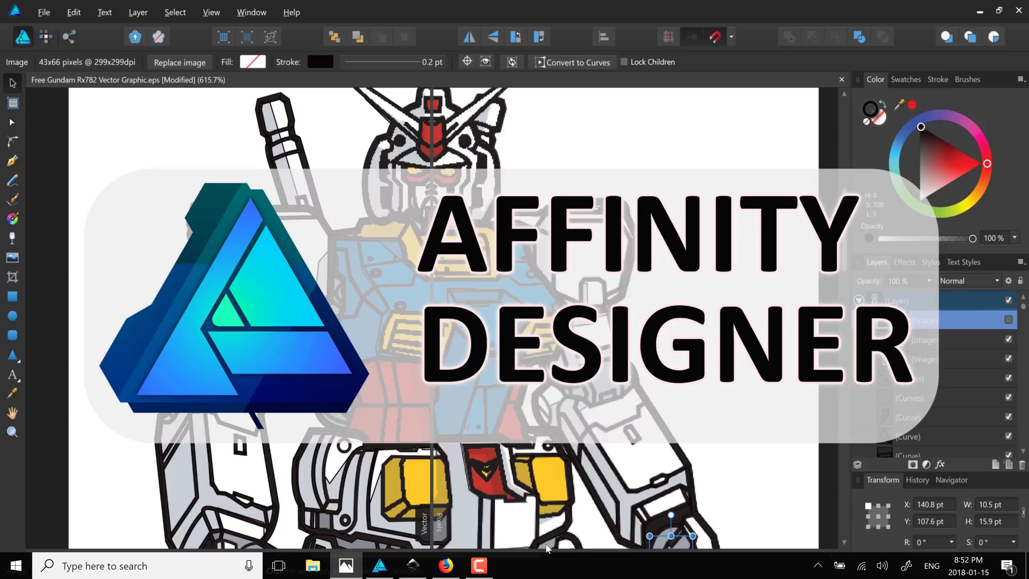
{"action": "left_click", "coordinate": [412, 565]}
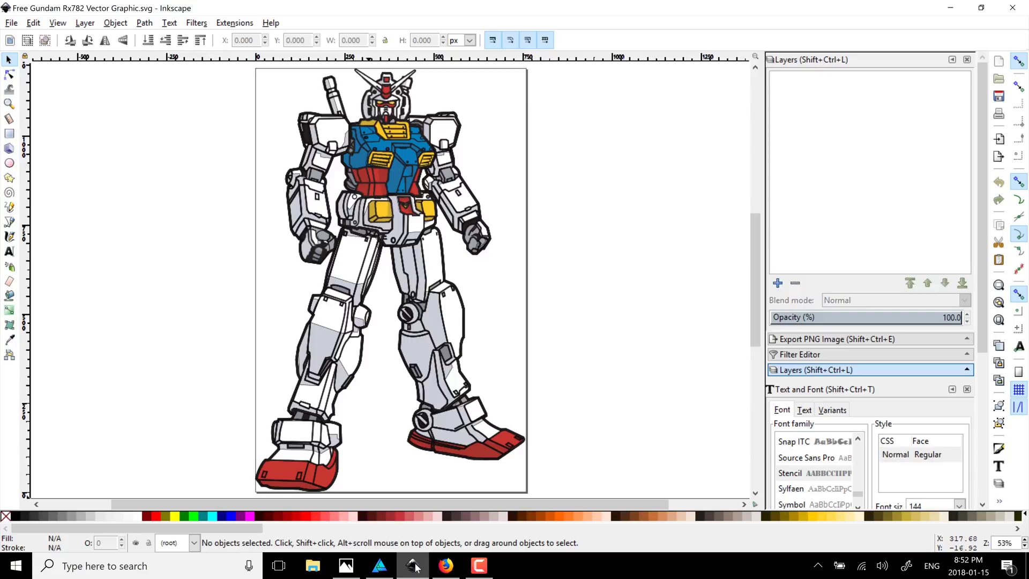
{"action": "mouse_move", "coordinate": [210, 518]}
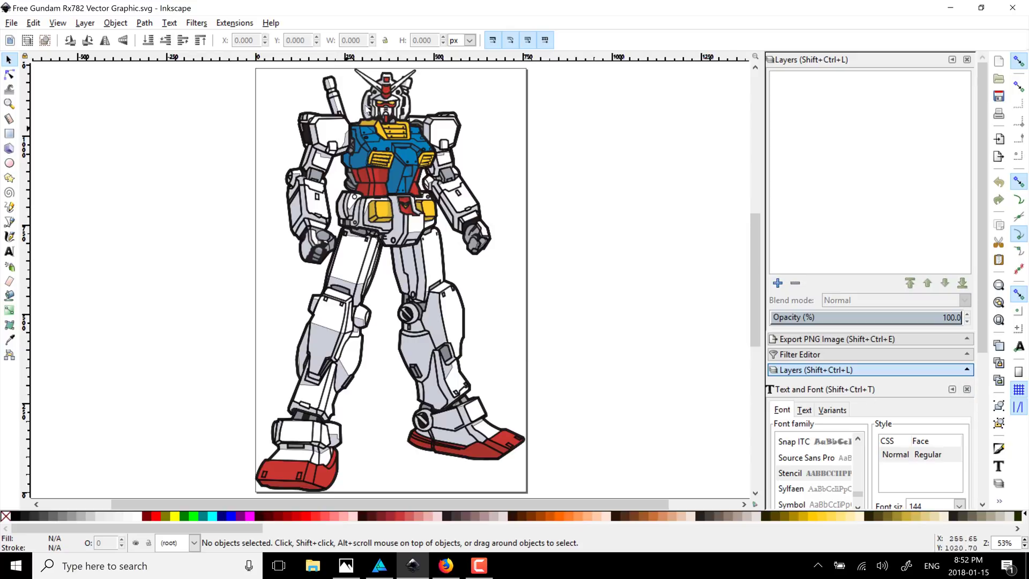
{"action": "mouse_move", "coordinate": [409, 255]}
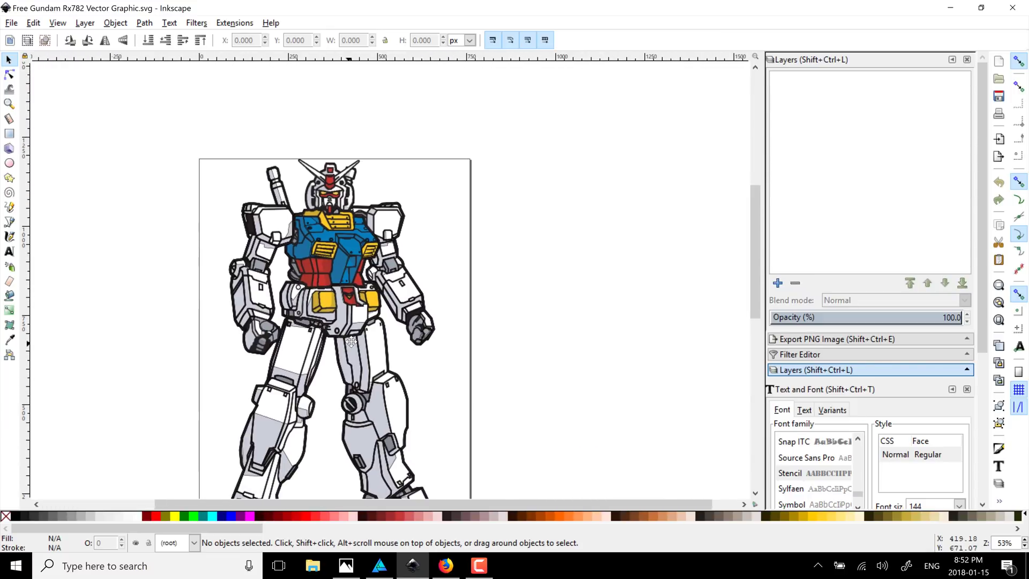
{"action": "mouse_move", "coordinate": [351, 343]}
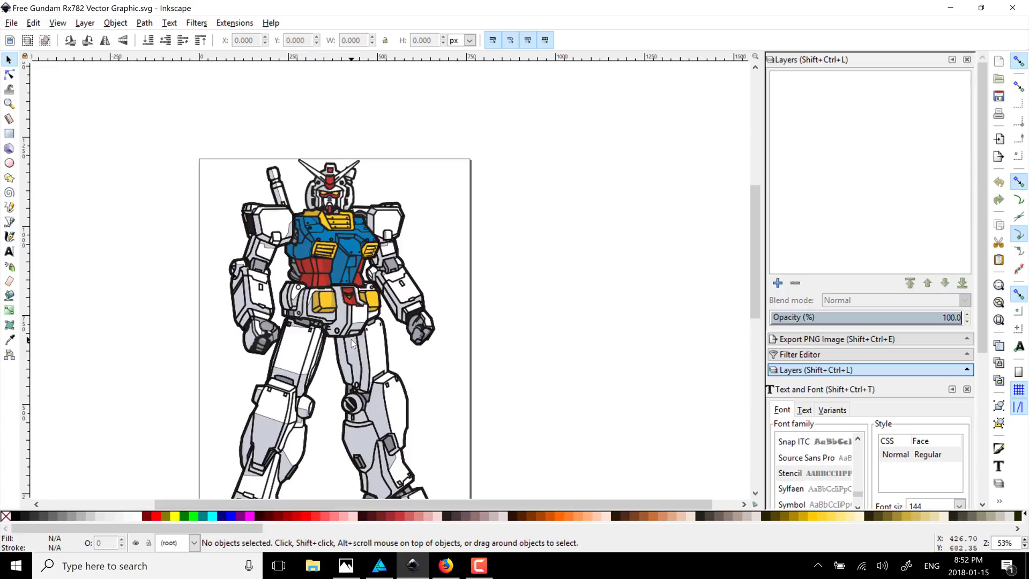
{"action": "mouse_move", "coordinate": [354, 322]}
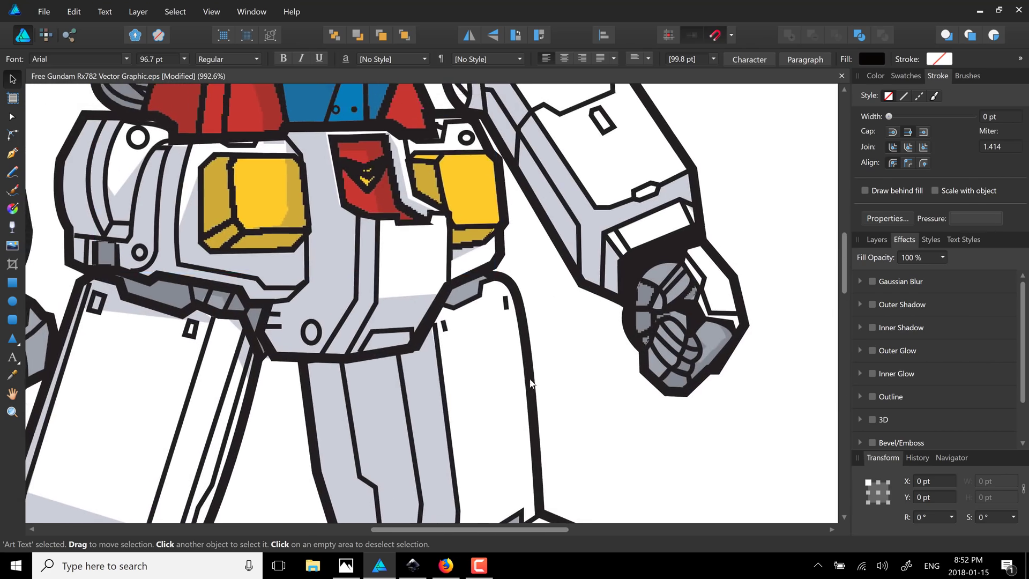
Step: Zoom into the Gundam's chest and waist back in Affinity Designer
{"action": "scroll", "scroll_direction": "up", "scroll_amount": 3}
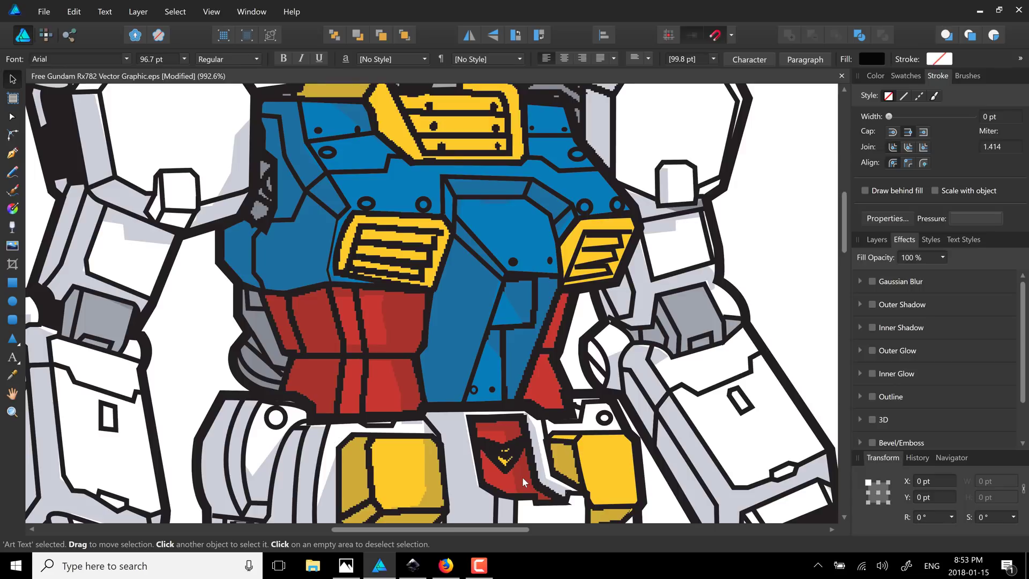
{"action": "mouse_move", "coordinate": [164, 200]}
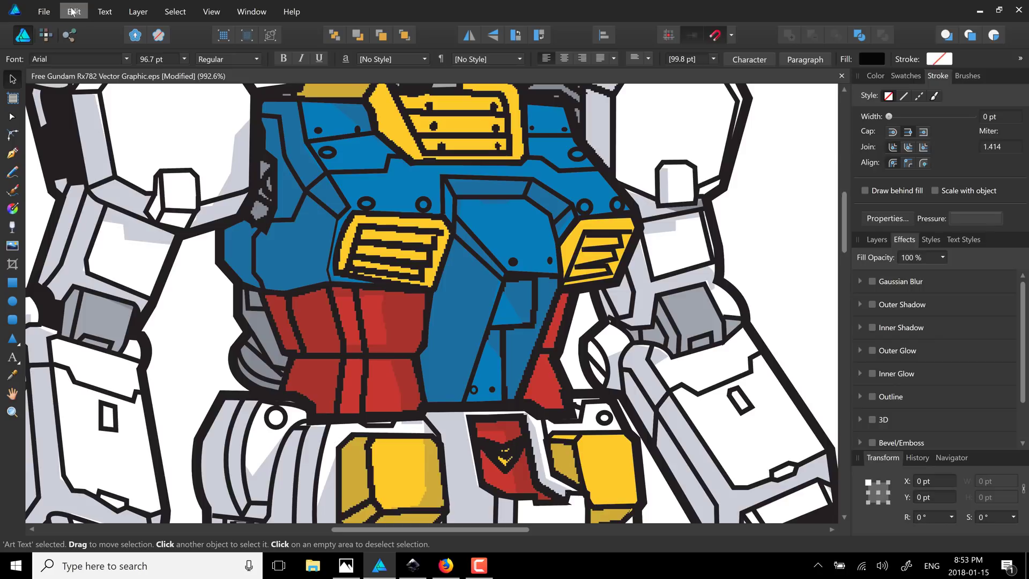
{"action": "left_click", "coordinate": [73, 11]}
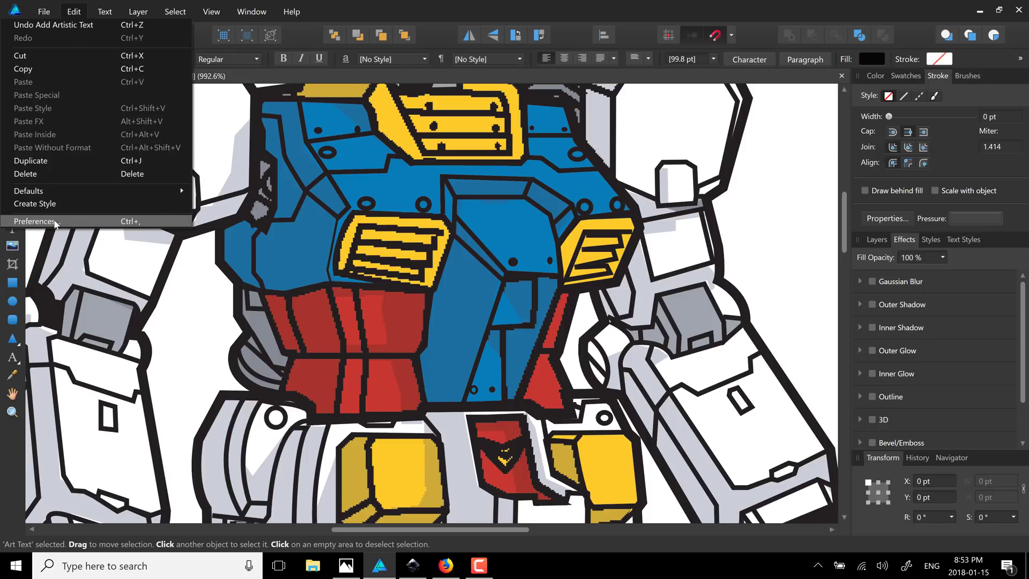
{"action": "left_click", "coordinate": [35, 221]}
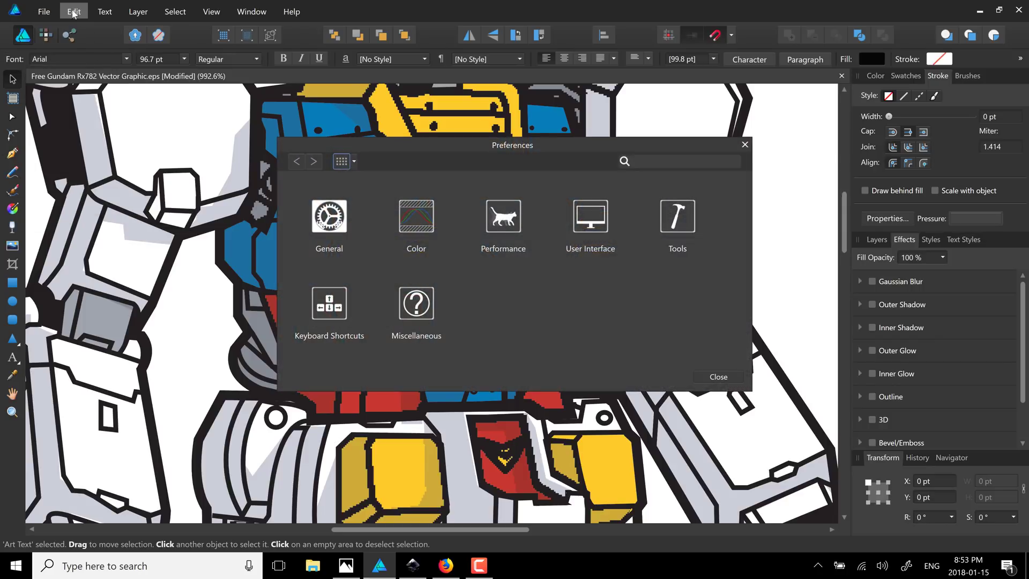
{"action": "left_click", "coordinate": [502, 216]}
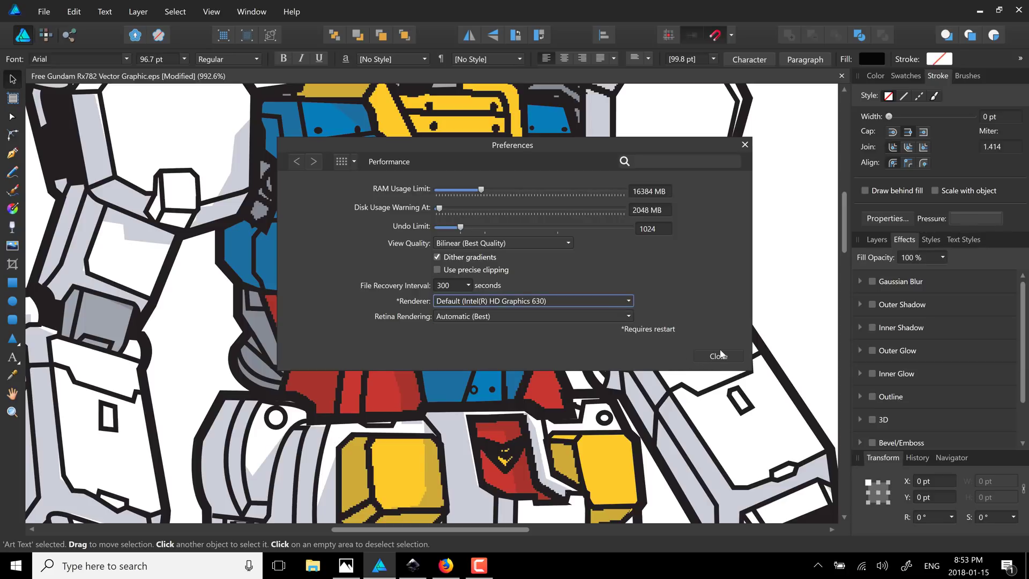
{"action": "left_click", "coordinate": [717, 356]}
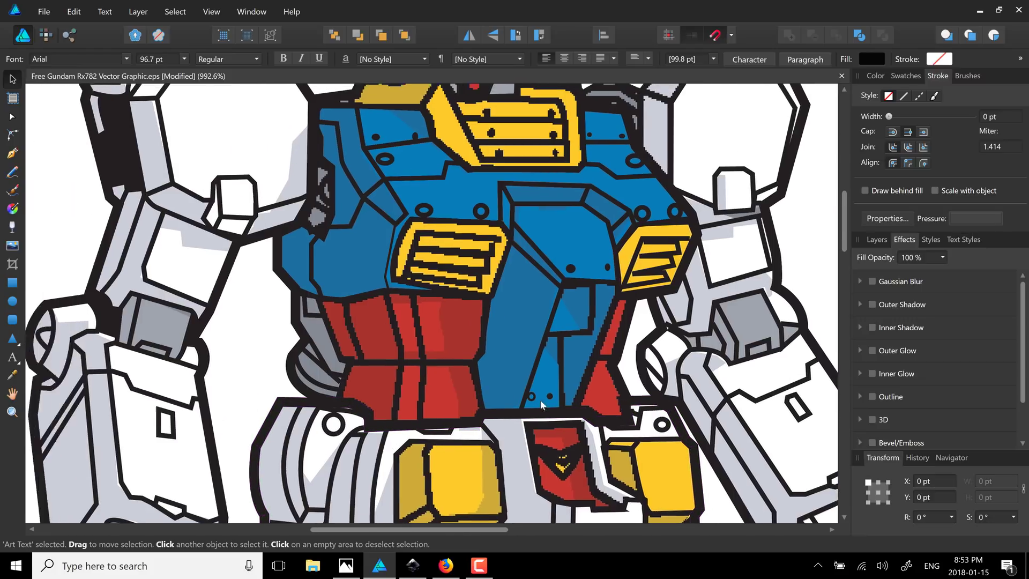
Step: Show the View Mode choices: Pixels, Pixels (Retina), Vector and Outline
{"action": "scroll", "scroll_direction": "up", "scroll_amount": 3}
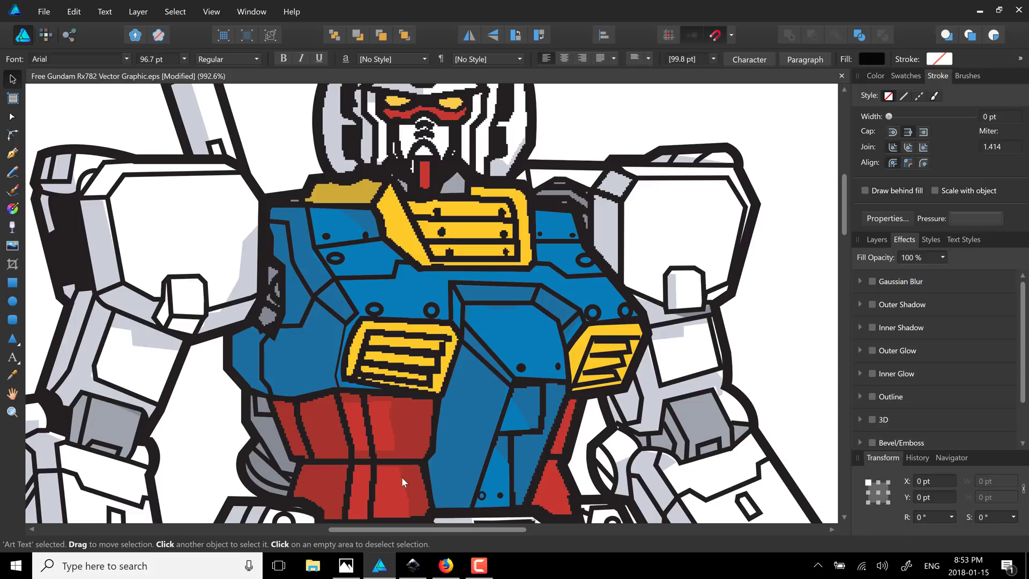
{"action": "mouse_move", "coordinate": [104, 11]}
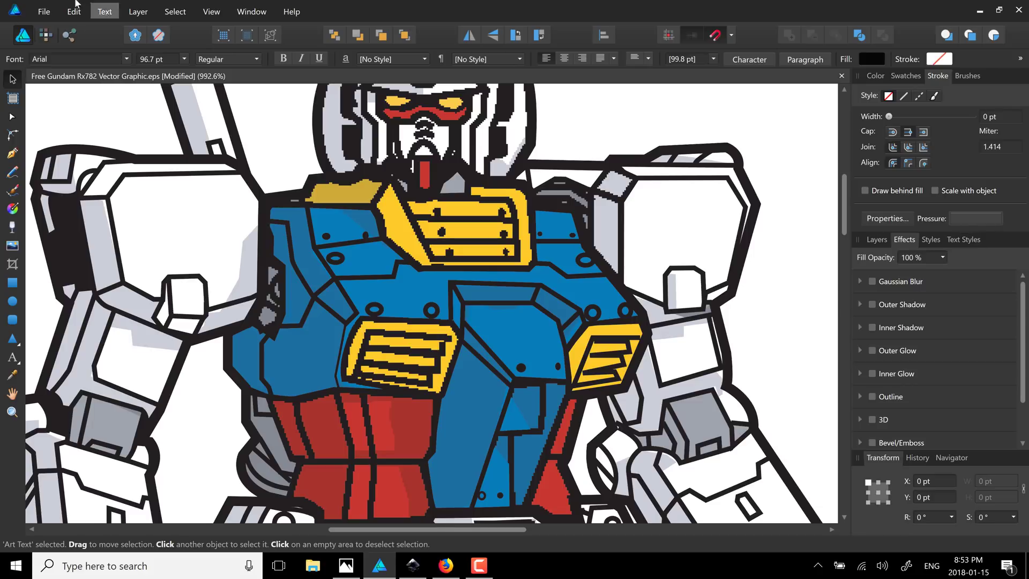
{"action": "left_click", "coordinate": [175, 11]}
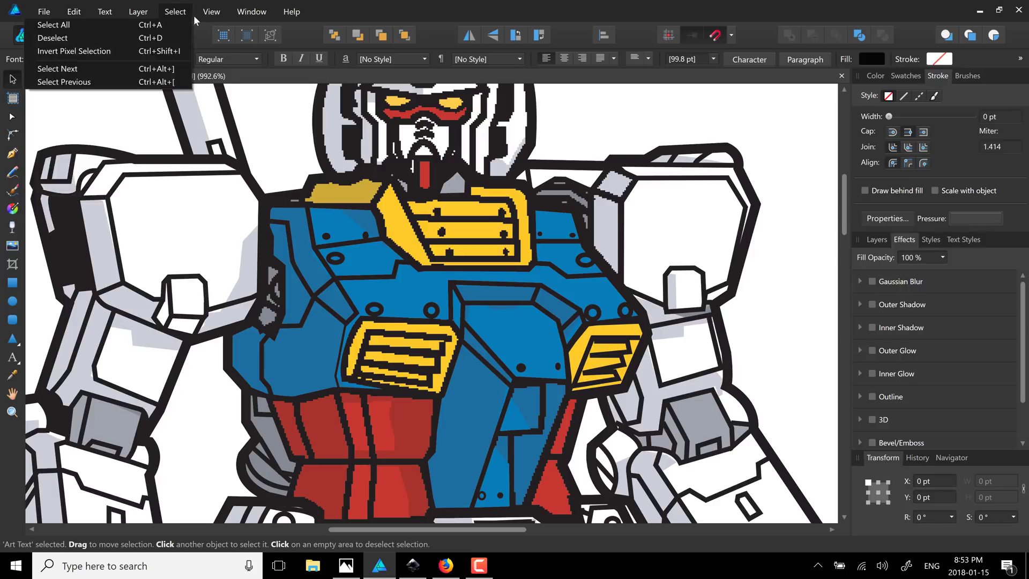
{"action": "left_click", "coordinate": [211, 12]}
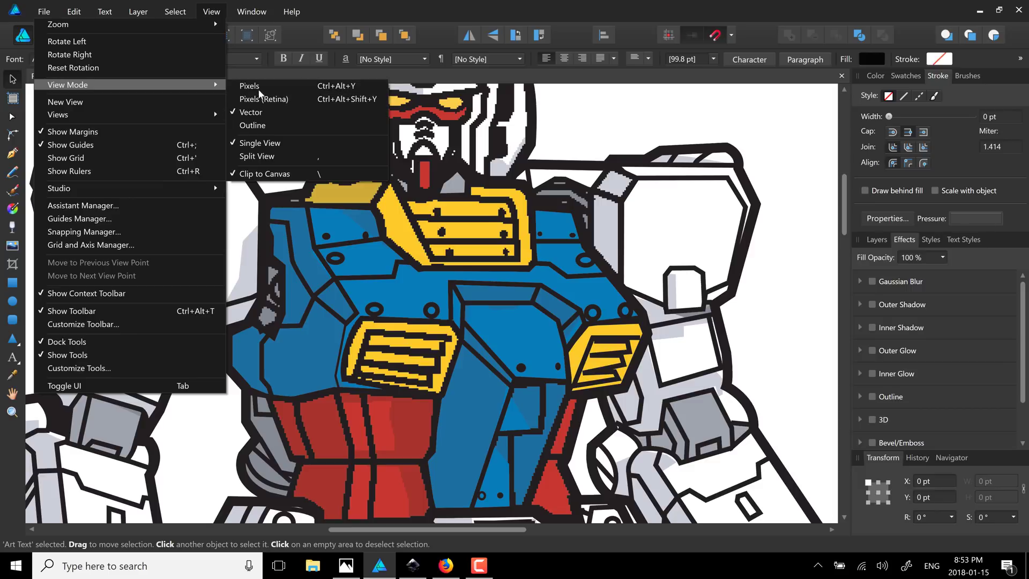
Step: Preview the Gundam artwork in Pixels mode, then return it to Vector display
{"action": "left_click", "coordinate": [250, 125]}
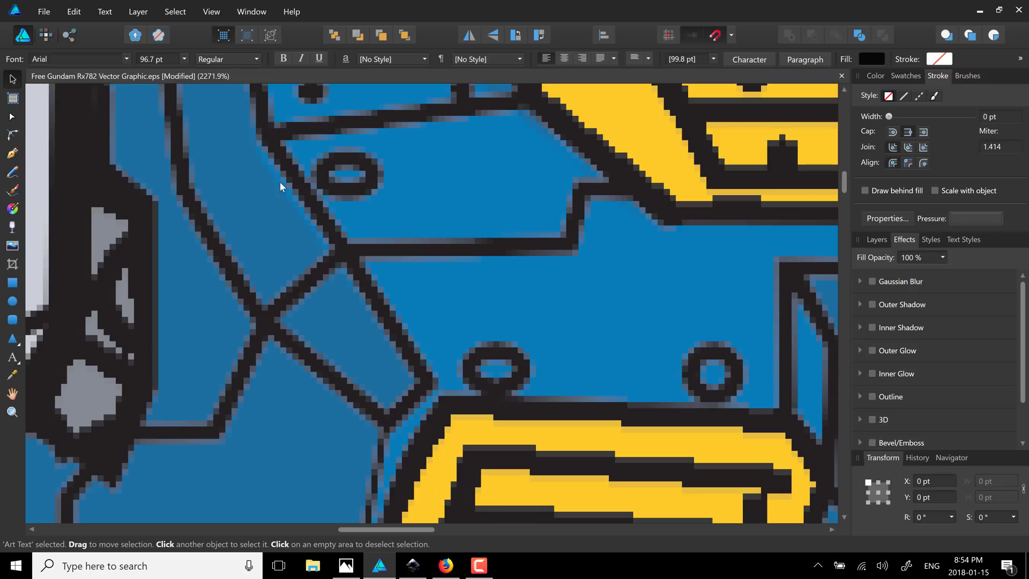
{"action": "mouse_move", "coordinate": [332, 261]}
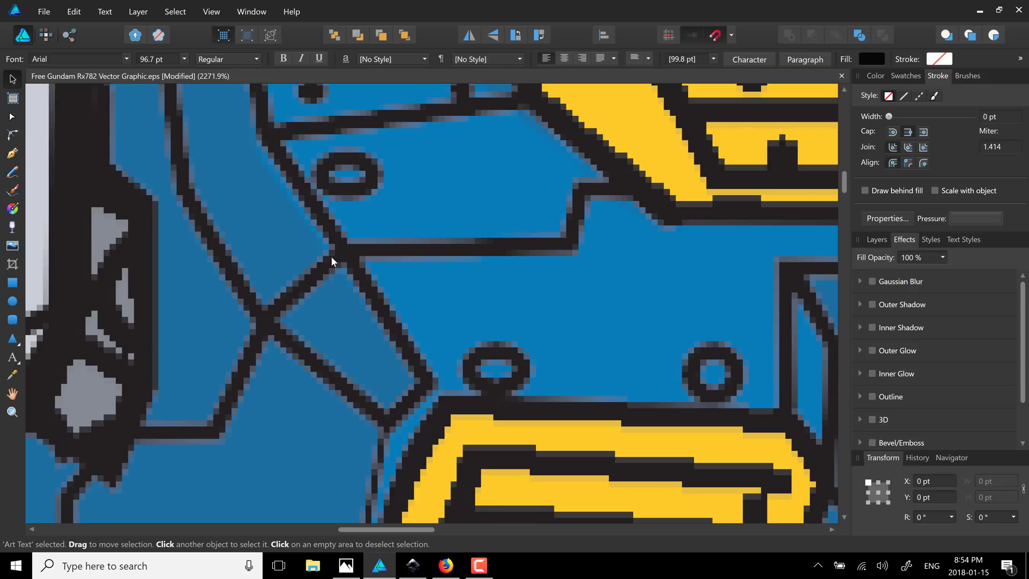
{"action": "mouse_move", "coordinate": [279, 222]}
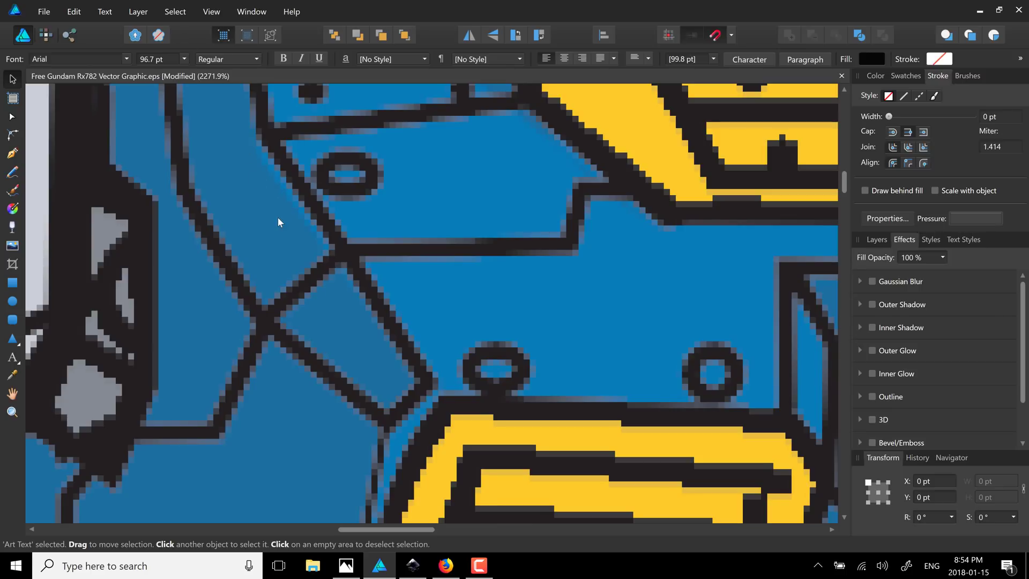
{"action": "mouse_move", "coordinate": [210, 11]}
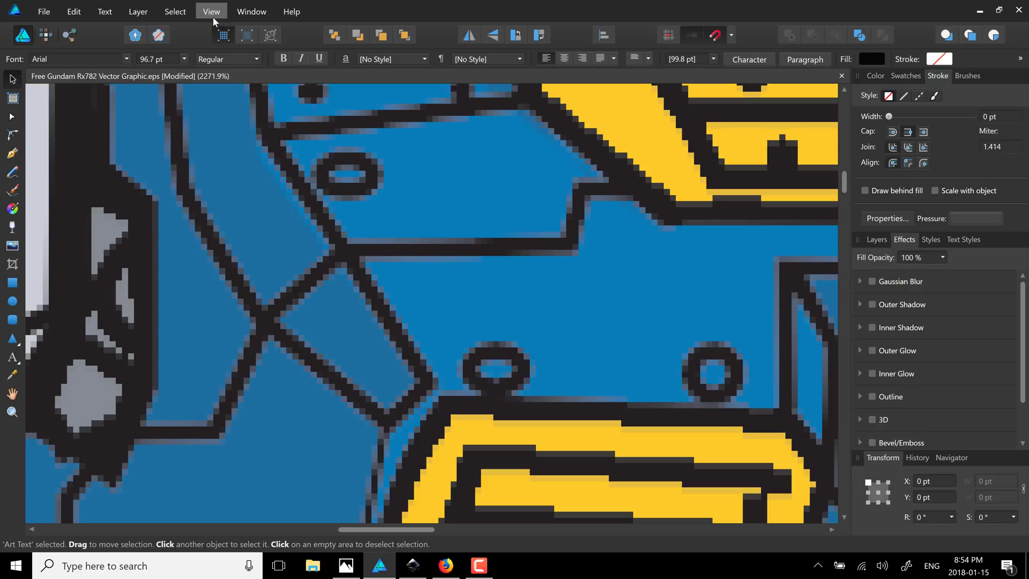
{"action": "left_click", "coordinate": [211, 11]}
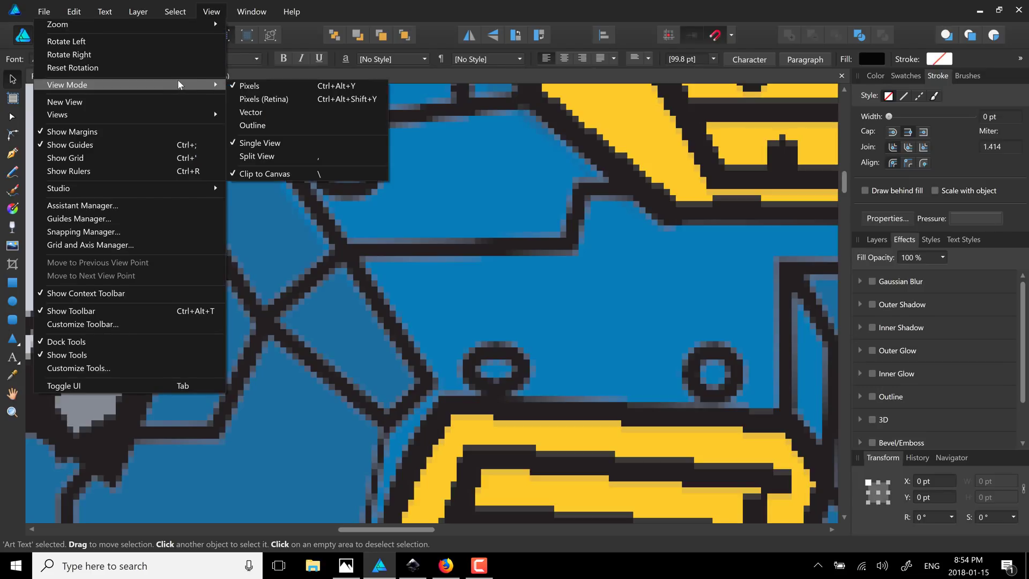
{"action": "left_click", "coordinate": [251, 111]}
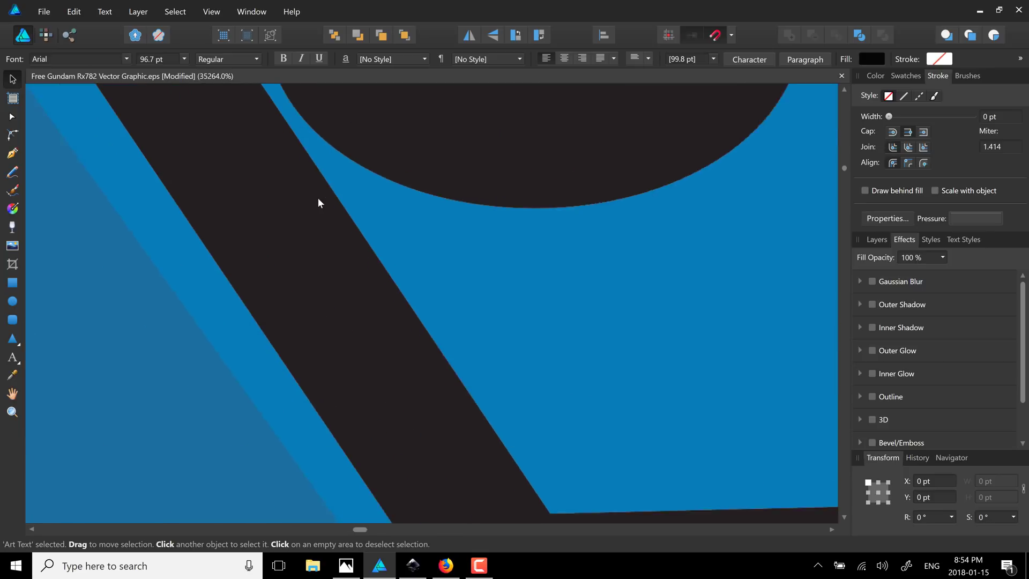
{"action": "scroll", "scroll_direction": "down", "scroll_amount": 3}
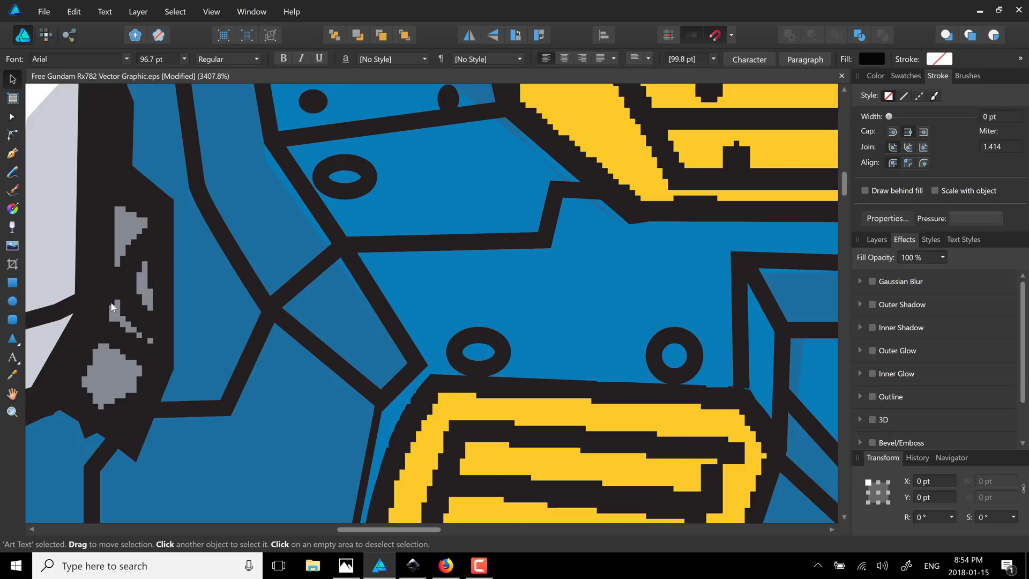
{"action": "mouse_move", "coordinate": [181, 269]}
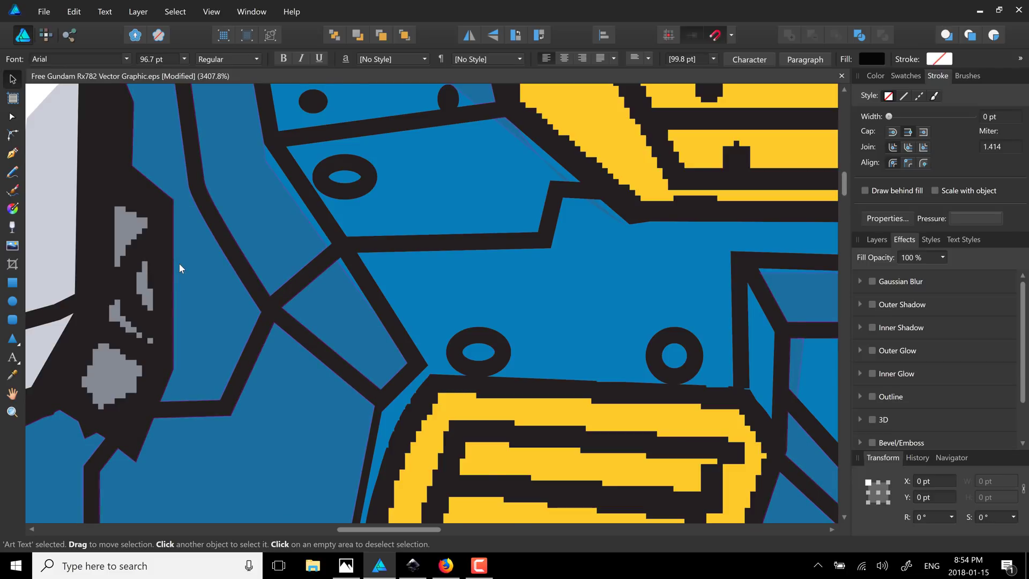
{"action": "mouse_move", "coordinate": [132, 254]}
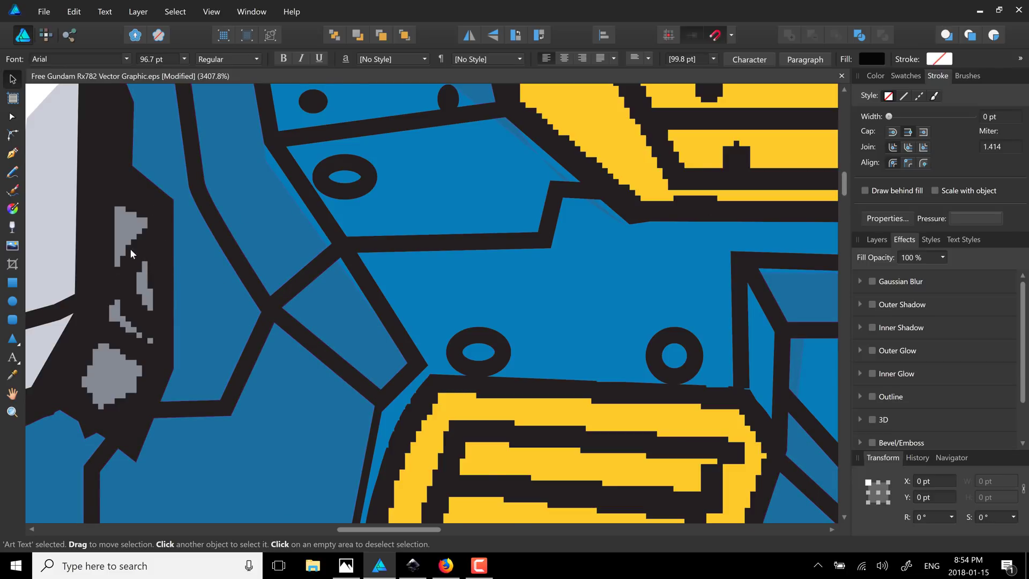
{"action": "mouse_move", "coordinate": [138, 12]}
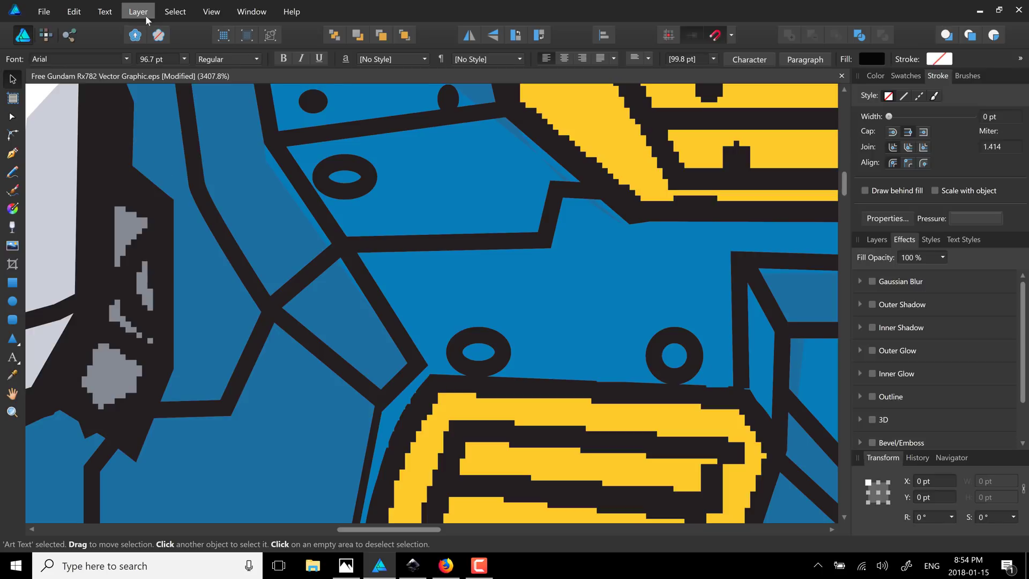
Step: Put the canvas in Split View with vector on the left and pixels on the right
{"action": "left_click", "coordinate": [210, 12]}
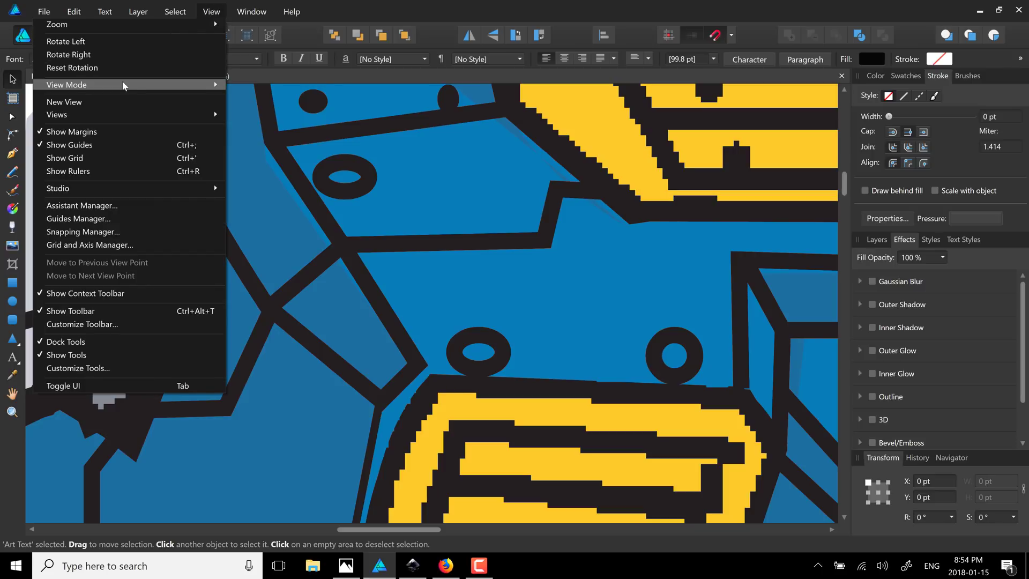
{"action": "left_click", "coordinate": [67, 84]}
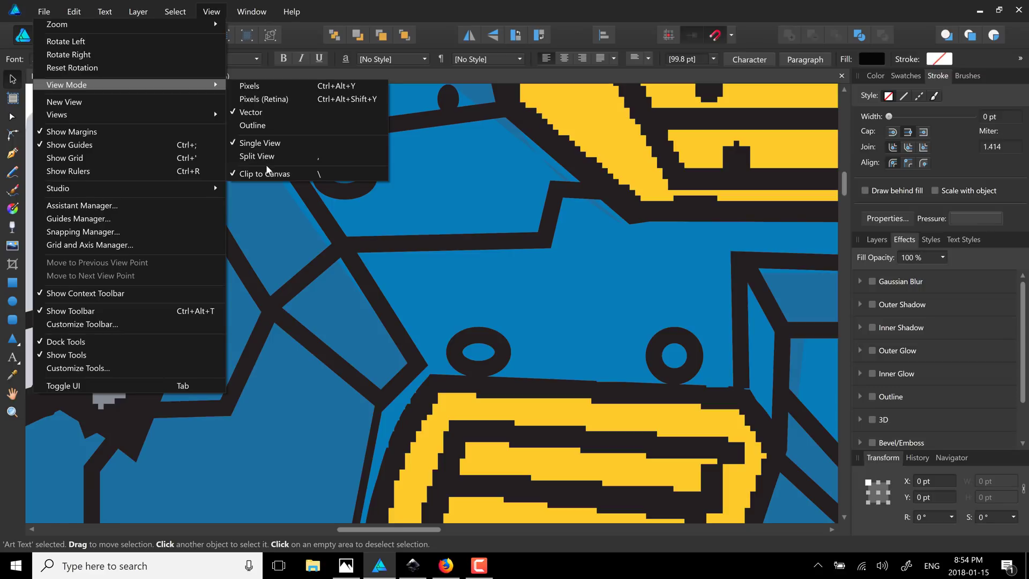
{"action": "left_click", "coordinate": [257, 156]}
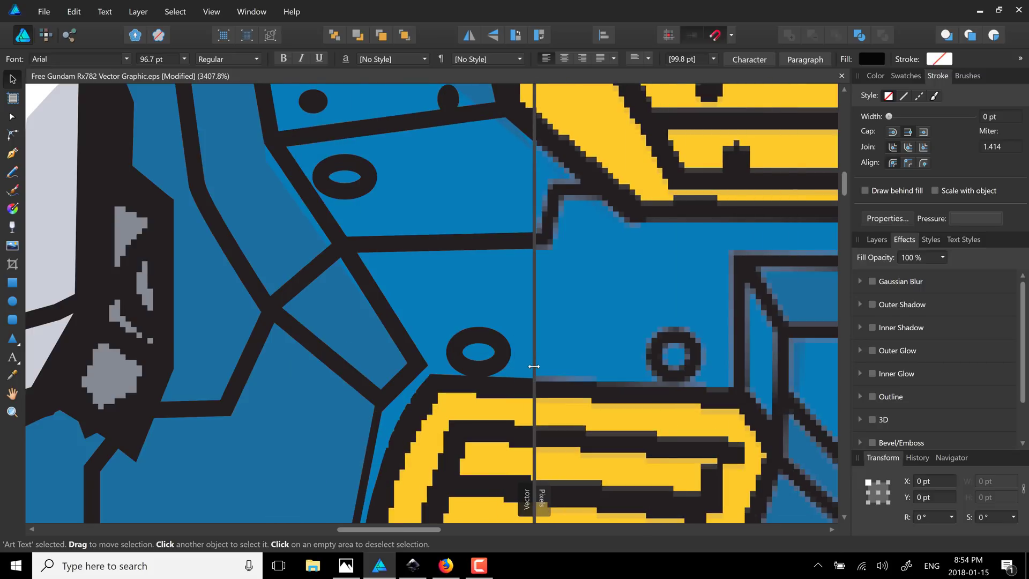
{"action": "mouse_move", "coordinate": [260, 264]}
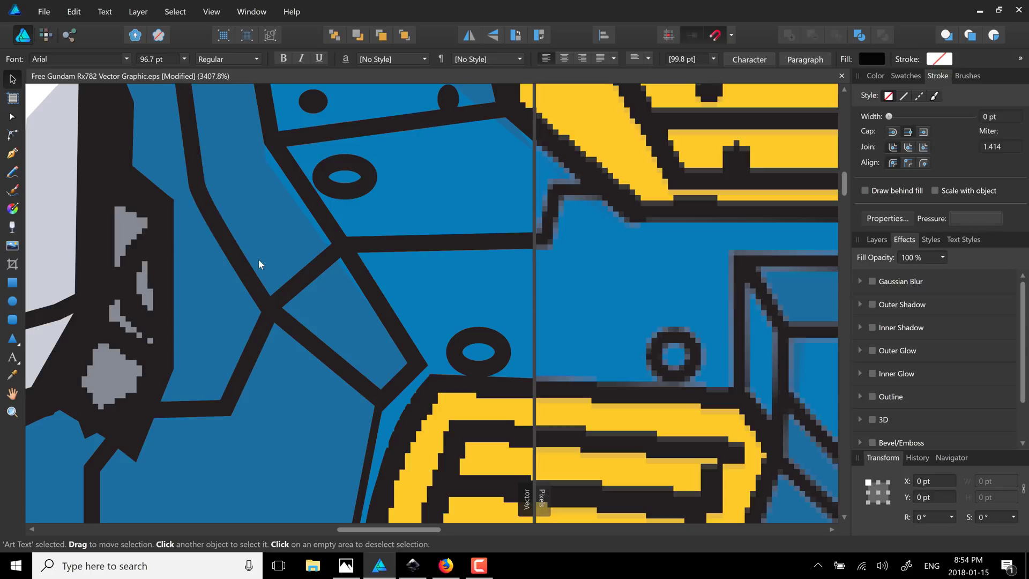
Step: Start a new document and browse the Devices type with its iPad 9.7" Retina preset
{"action": "left_click", "coordinate": [43, 12]}
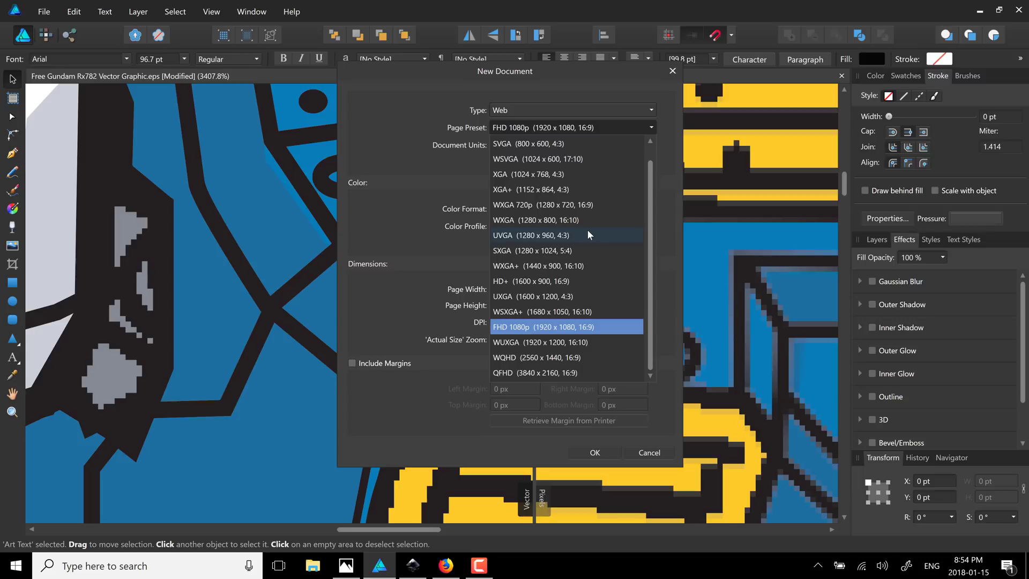
{"action": "mouse_move", "coordinate": [541, 189]}
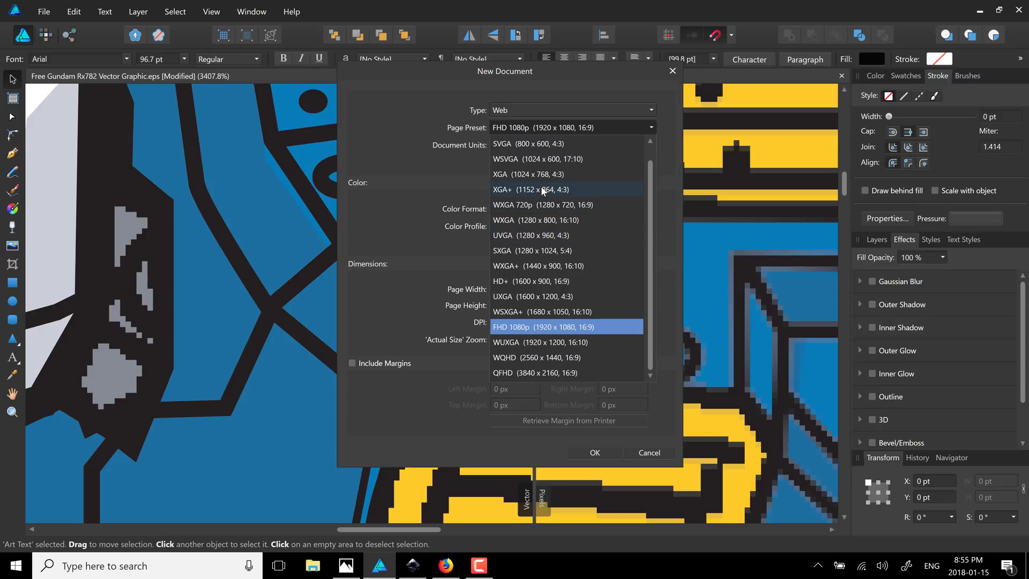
{"action": "left_click", "coordinate": [566, 327]}
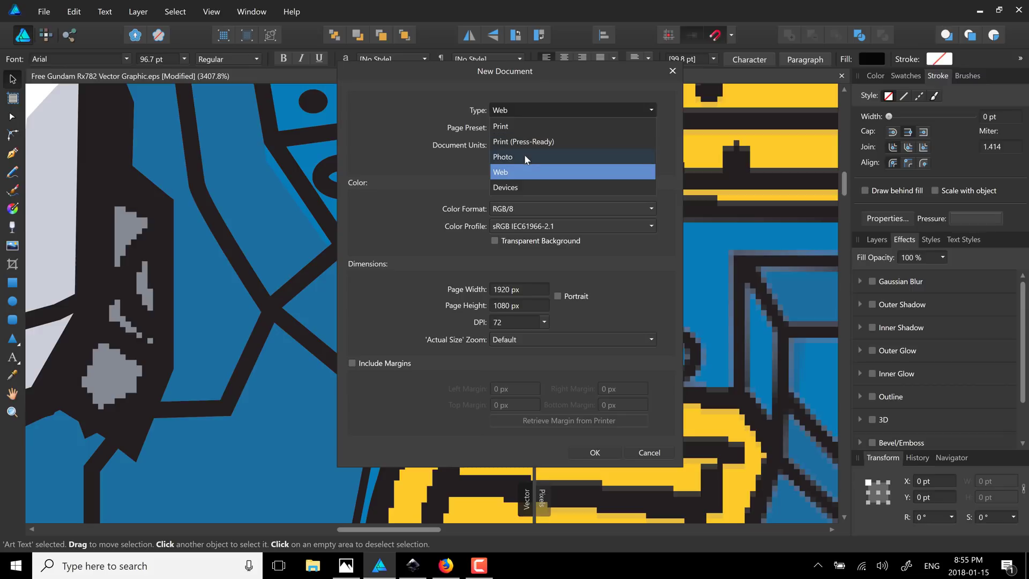
{"action": "left_click", "coordinate": [505, 187]}
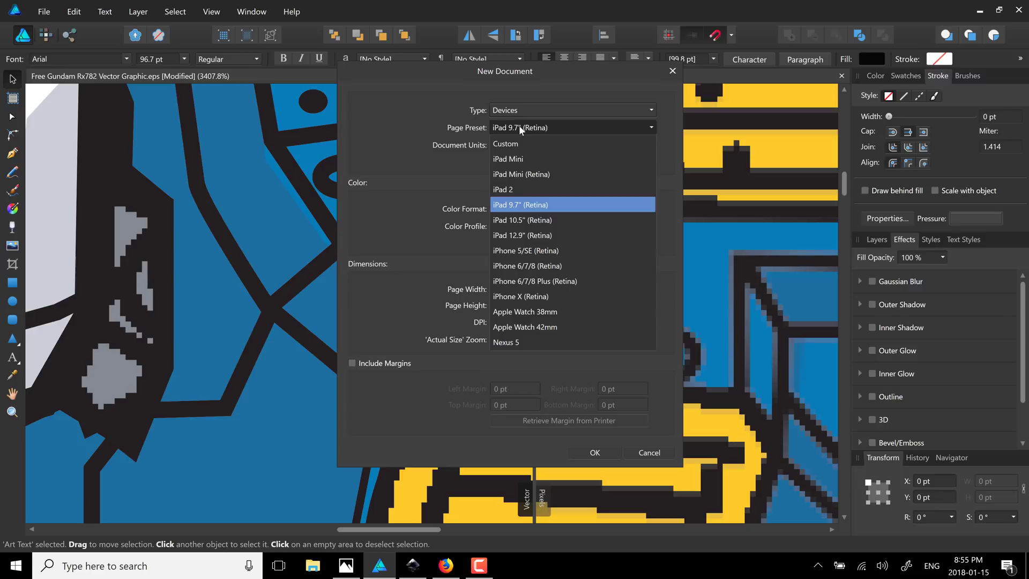
{"action": "left_click", "coordinate": [519, 204]}
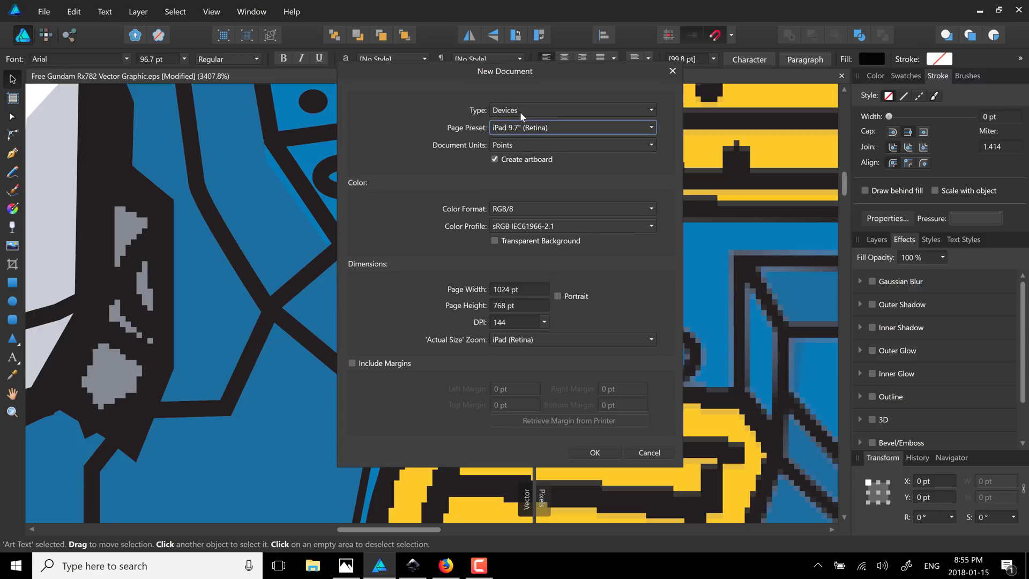
{"action": "left_click", "coordinate": [571, 110]}
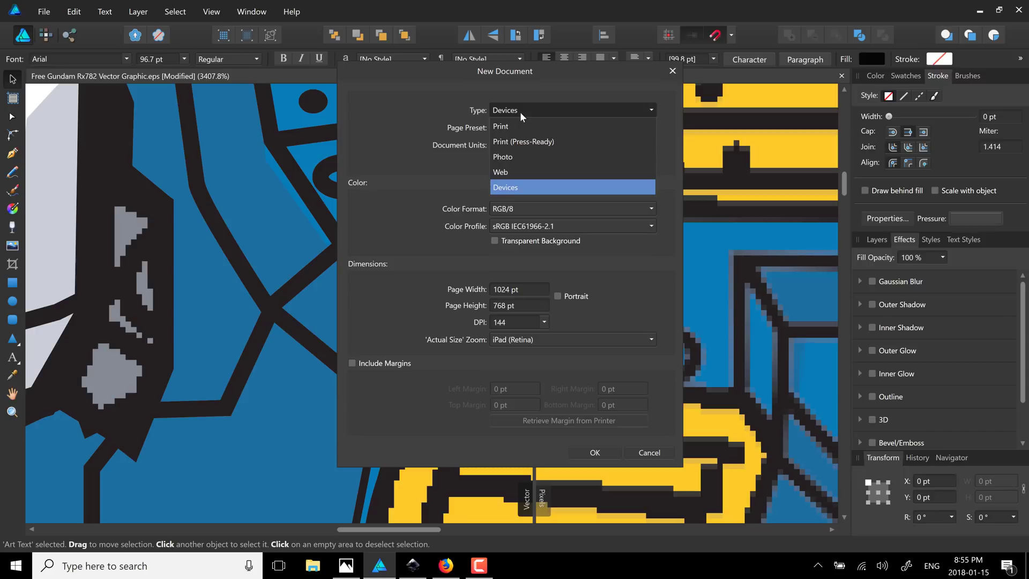
{"action": "mouse_move", "coordinate": [526, 142]}
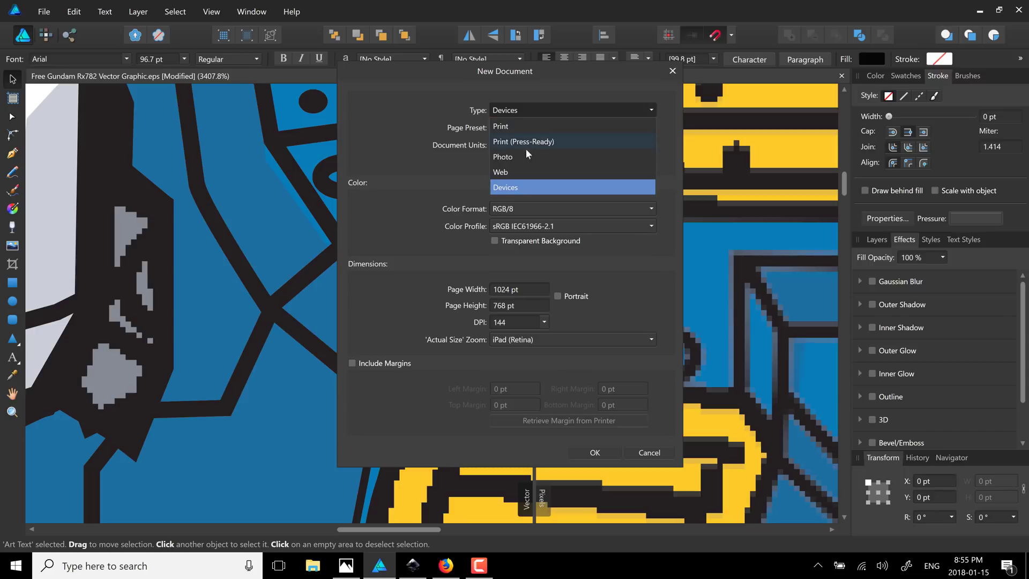
{"action": "left_click", "coordinate": [500, 172]}
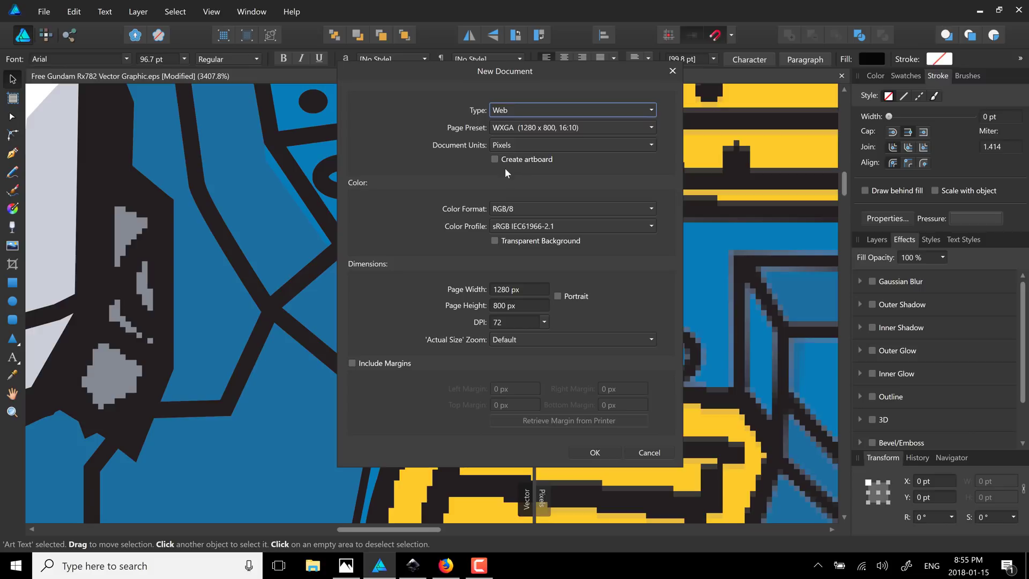
{"action": "mouse_move", "coordinate": [529, 138]}
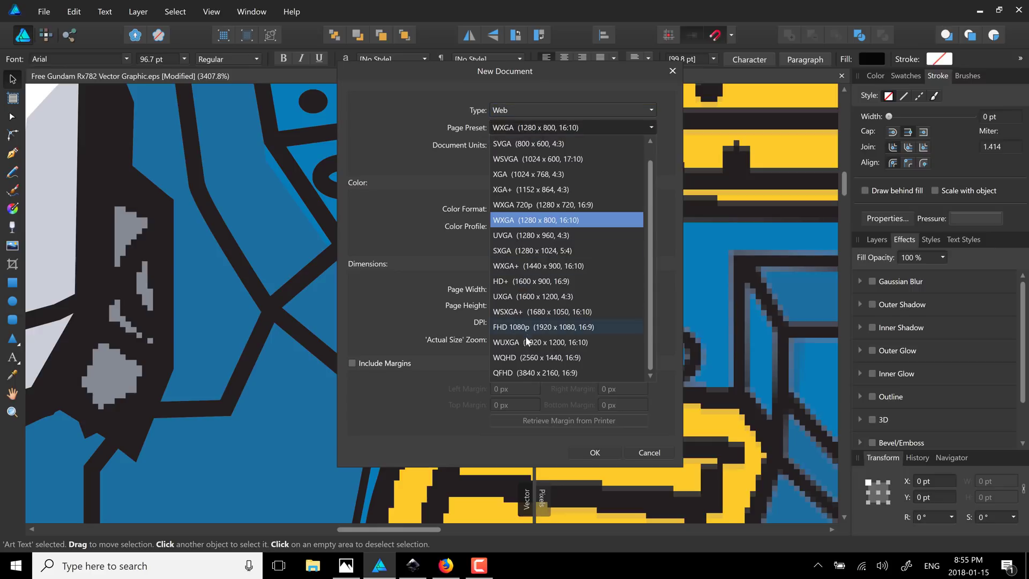
Step: Create a Web QFHD 3840 × 2160 px document with an artboard
{"action": "left_click", "coordinate": [535, 373]}
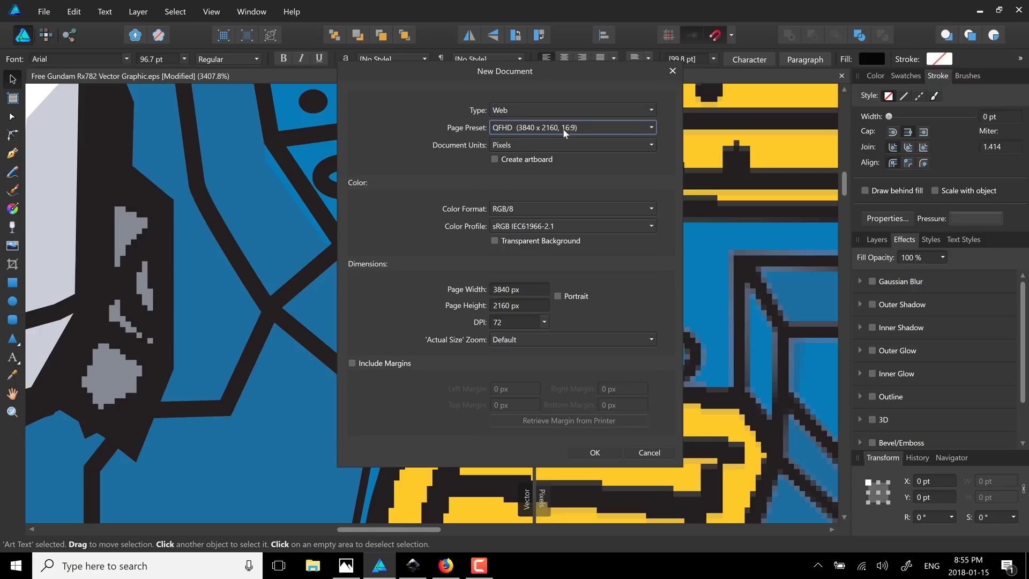
{"action": "left_click", "coordinate": [495, 160]}
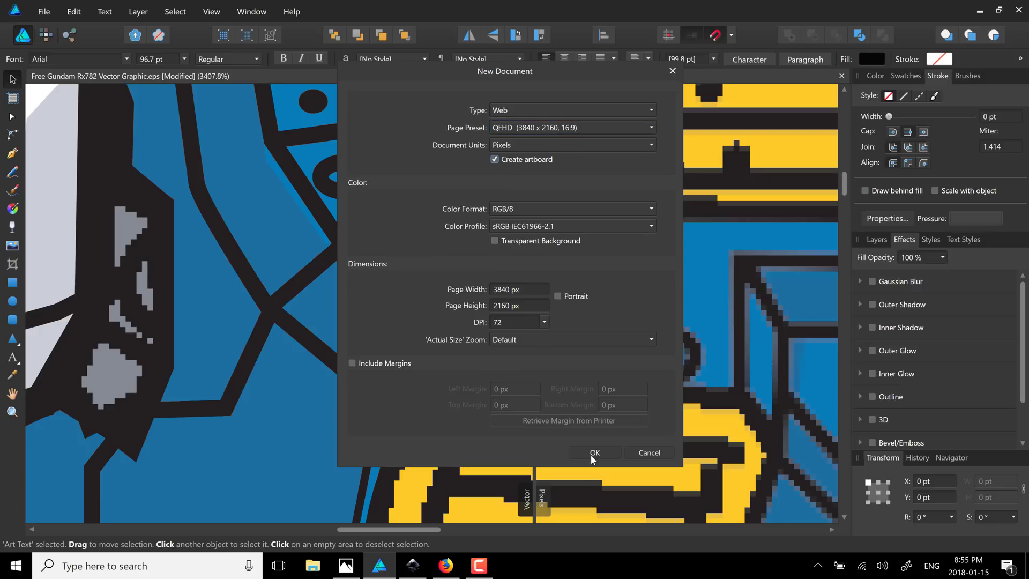
{"action": "left_click", "coordinate": [594, 452]}
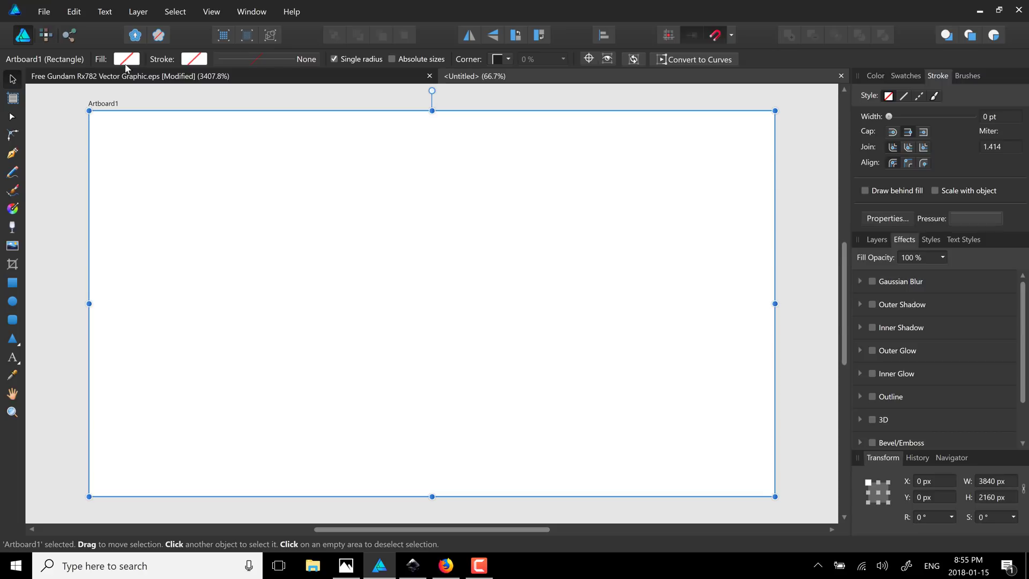
{"action": "mouse_move", "coordinate": [138, 206]}
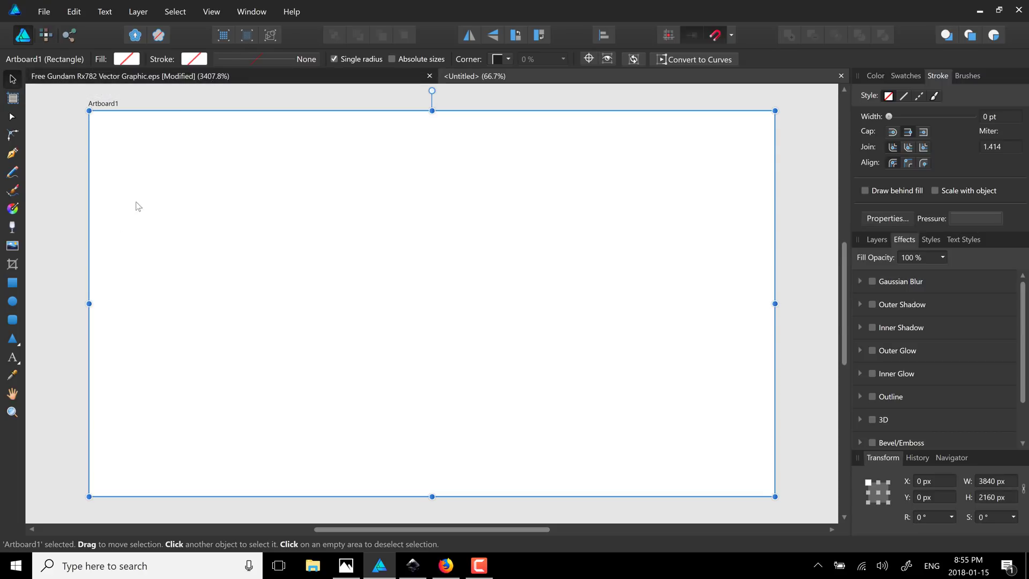
{"action": "mouse_move", "coordinate": [11, 169]}
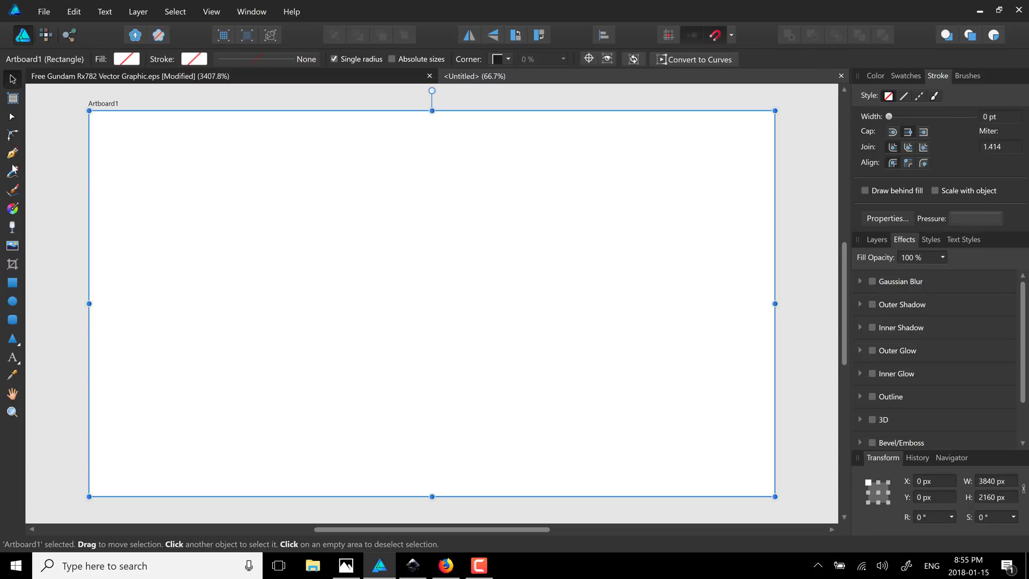
Step: Merge the two overlapping grey rectangles into one stepped shape with Add
{"action": "left_click", "coordinate": [11, 283]}
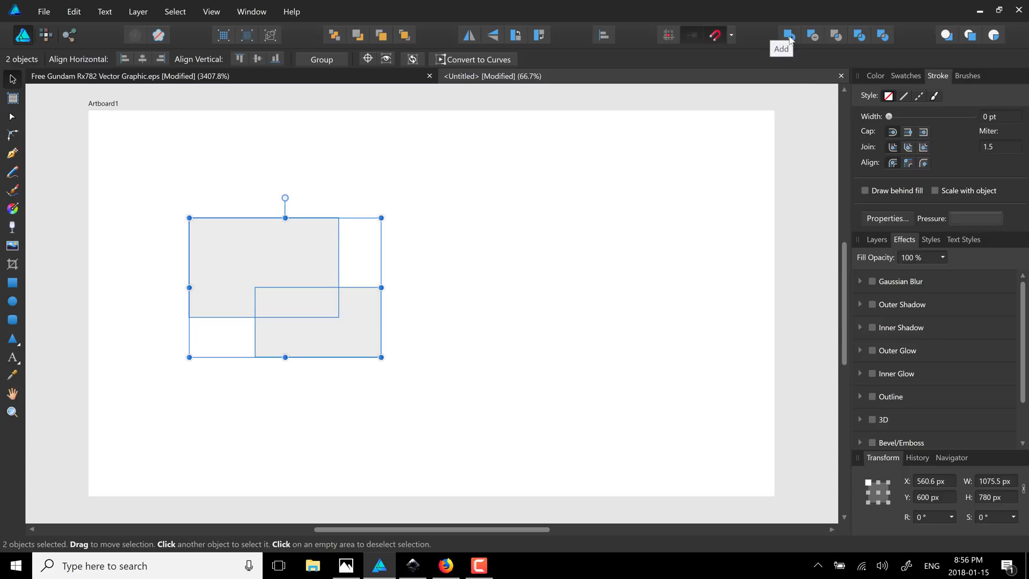
{"action": "mouse_move", "coordinate": [799, 38]}
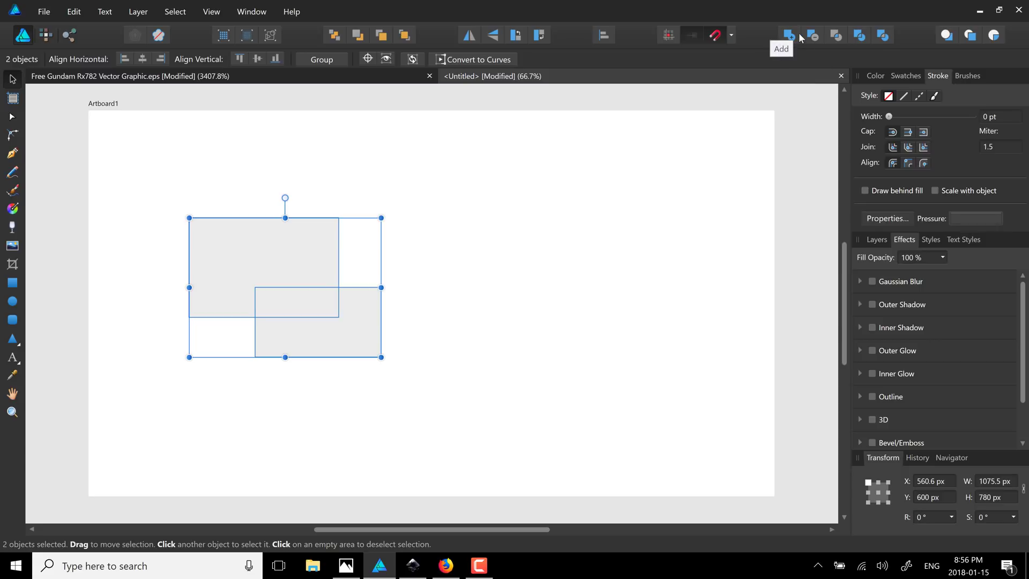
{"action": "left_click", "coordinate": [787, 35]}
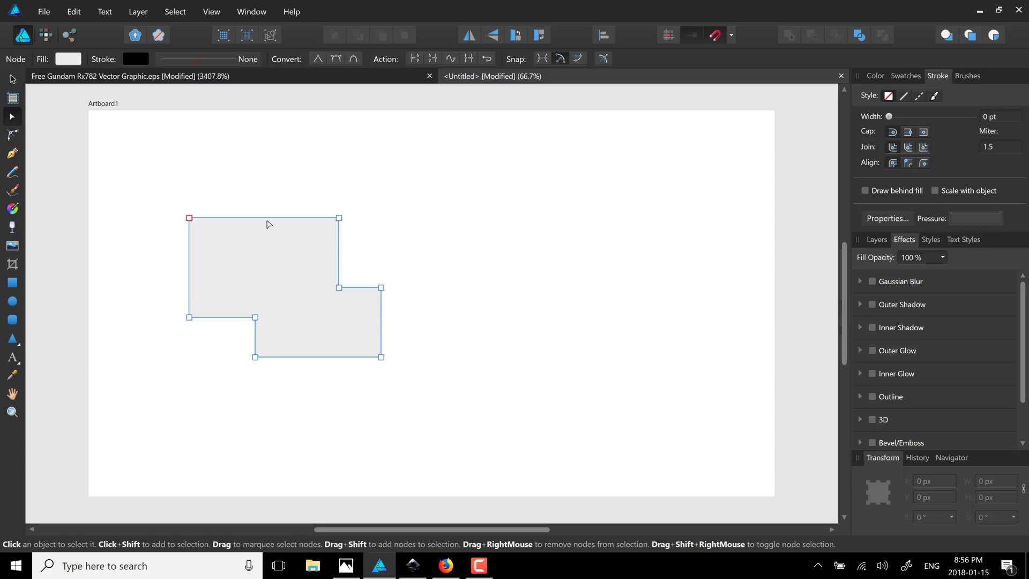
{"action": "mouse_move", "coordinate": [322, 230]}
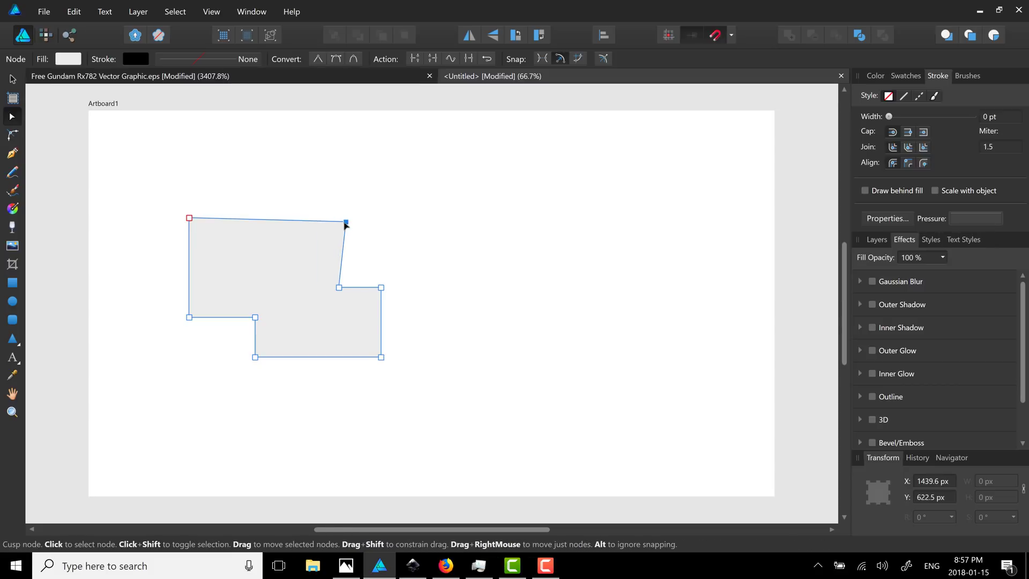
Step: Pull the merged shape's top-right node inward and make it a smooth curve
{"action": "left_click", "coordinate": [353, 58]}
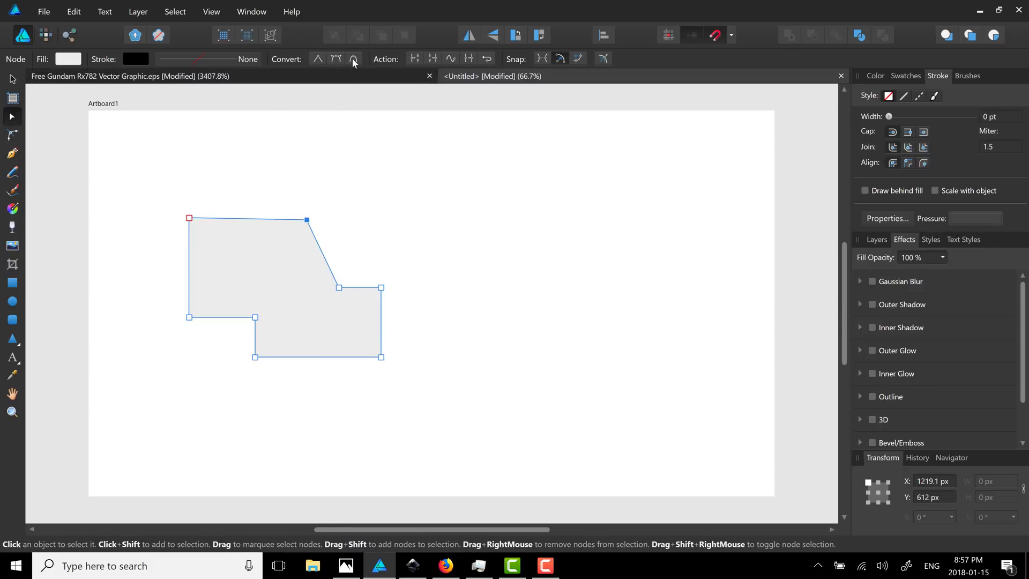
{"action": "left_click", "coordinate": [336, 58]}
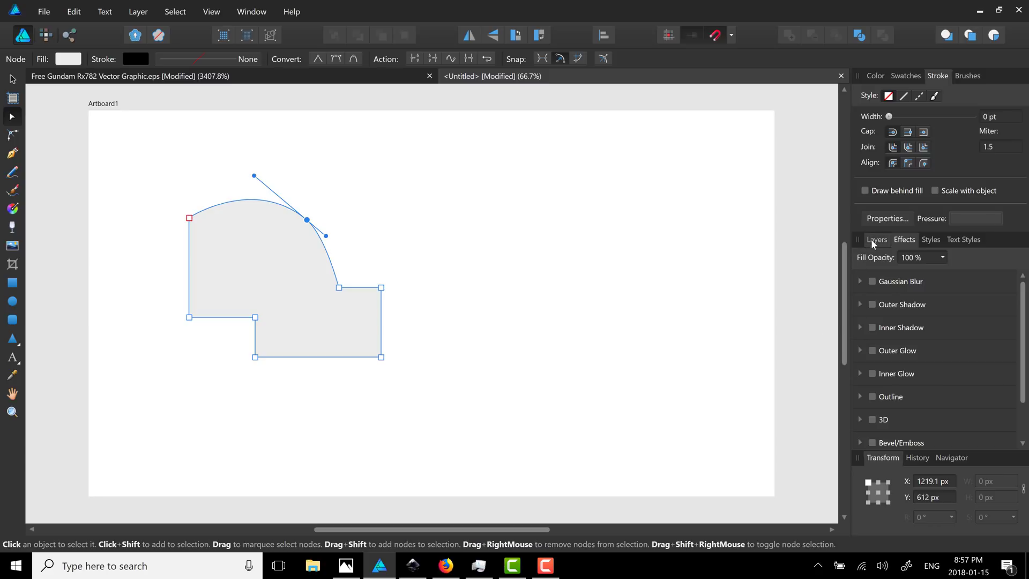
{"action": "left_click", "coordinate": [876, 239]}
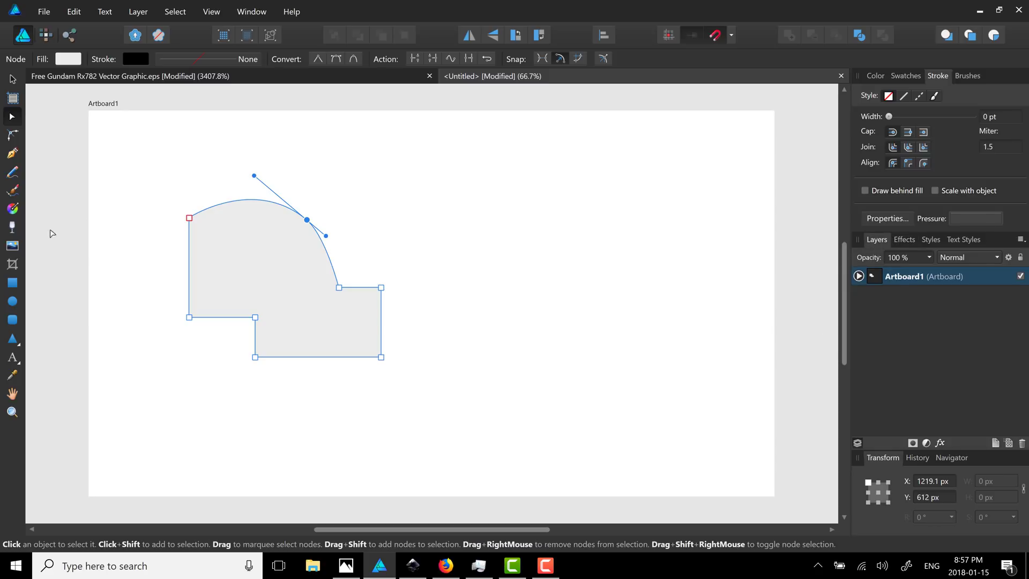
{"action": "mouse_move", "coordinate": [11, 357]}
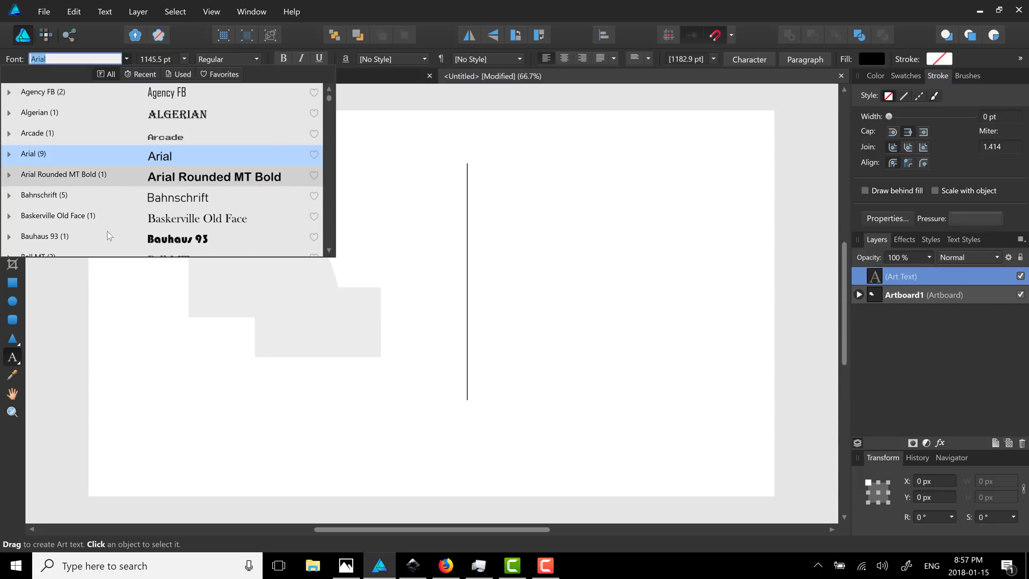
{"action": "mouse_move", "coordinate": [156, 59]}
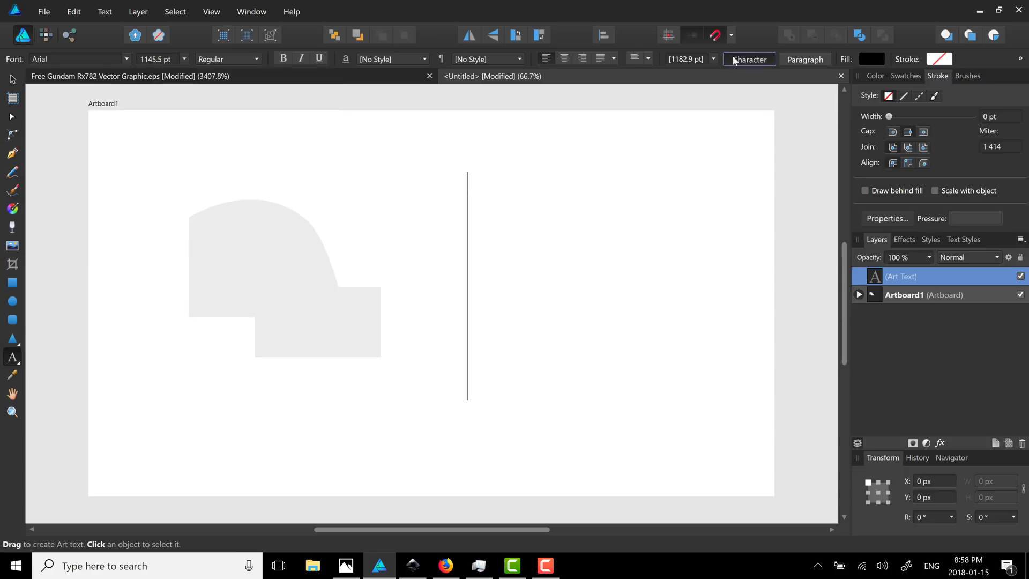
Step: Add 'Hello' as Agency FB artistic text beside the shape, checking Character and Paragraph settings
{"action": "left_click", "coordinate": [748, 59]}
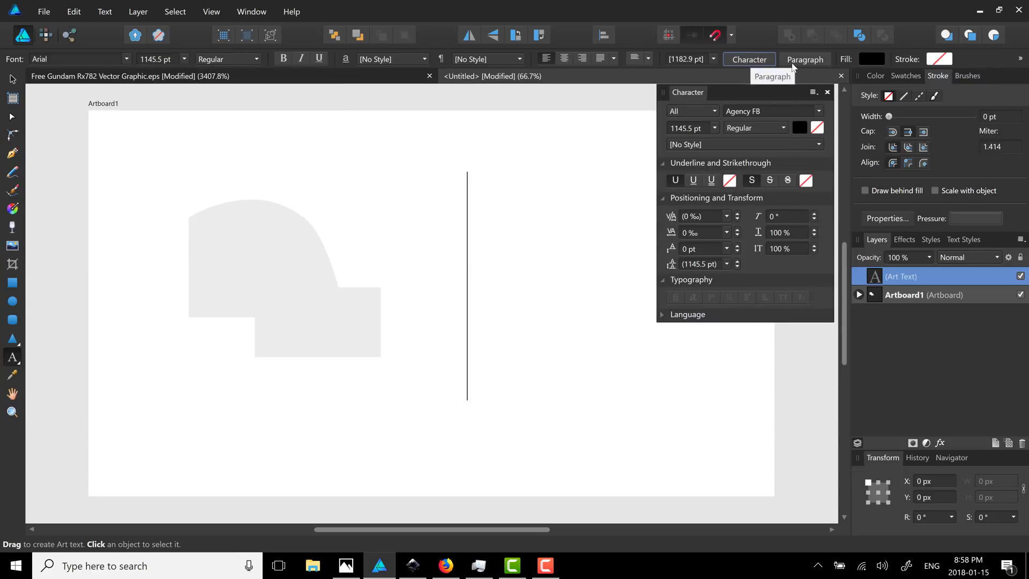
{"action": "left_click", "coordinate": [804, 60]}
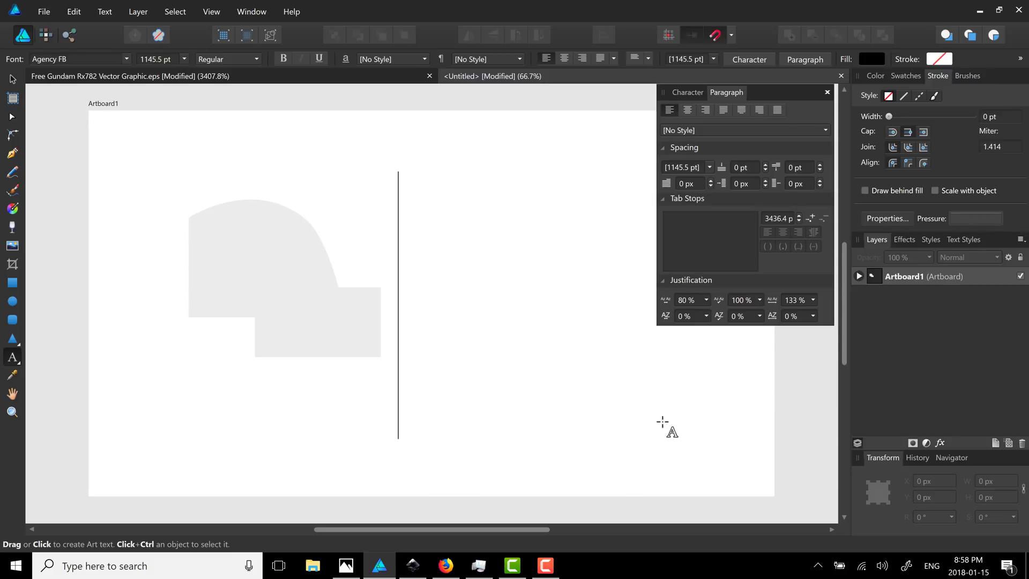
{"action": "type", "text": "Hello"}
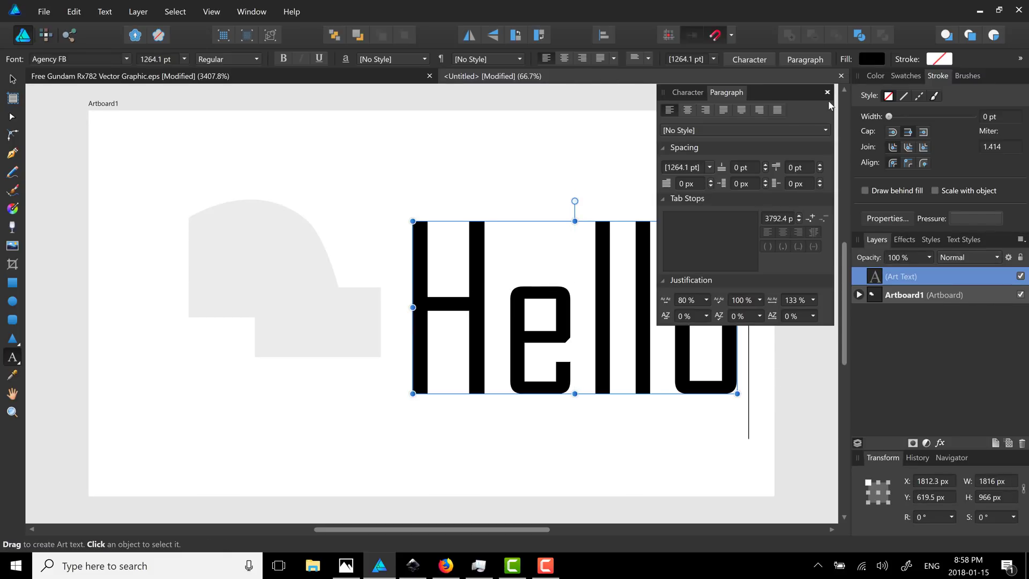
{"action": "left_click", "coordinate": [824, 91]}
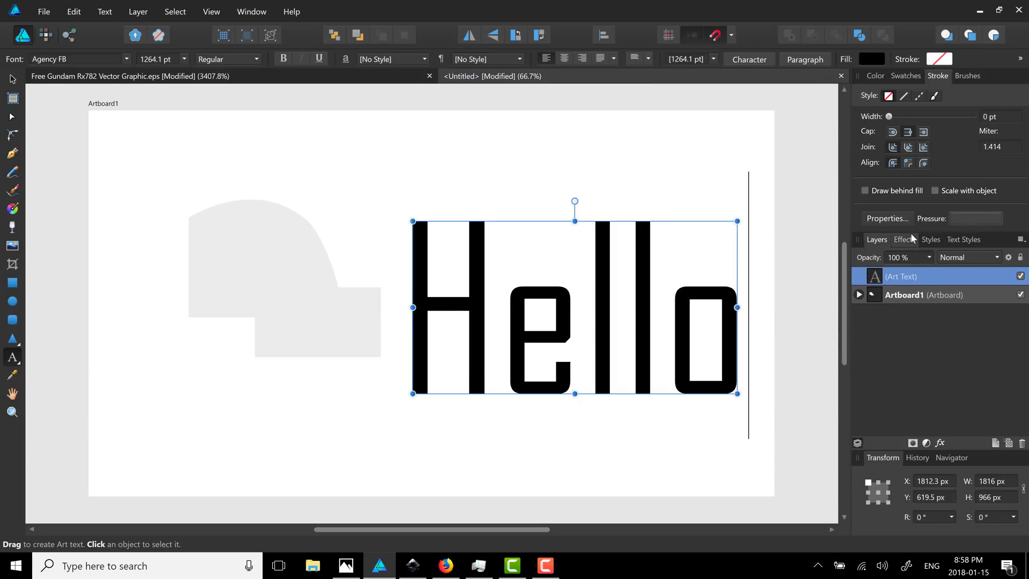
{"action": "left_click", "coordinate": [903, 239]}
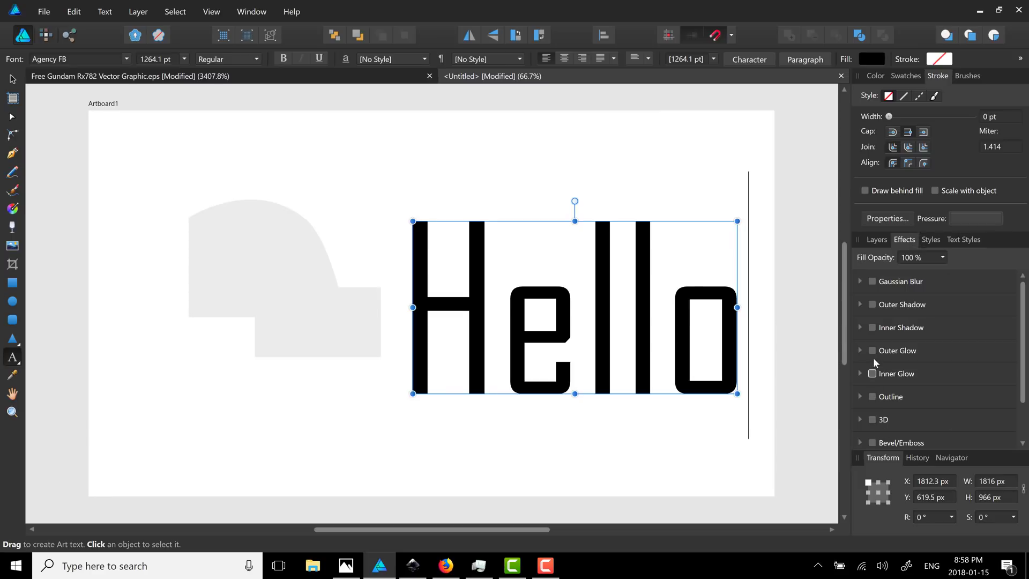
Step: Give the Hello text a red outer glow at 82% opacity and 52.3 px radius
{"action": "left_click", "coordinate": [873, 350]}
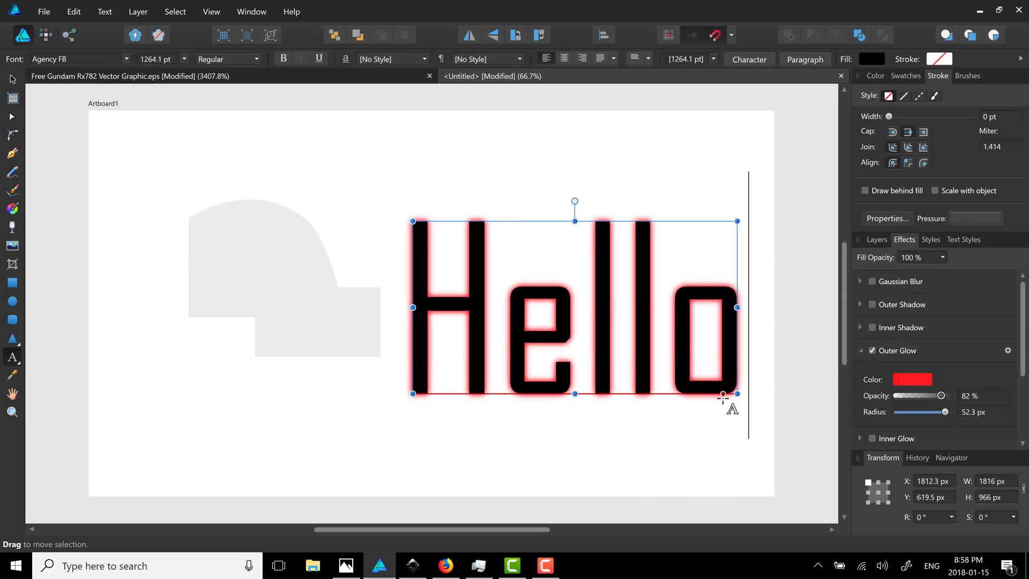
{"action": "mouse_move", "coordinate": [845, 379]}
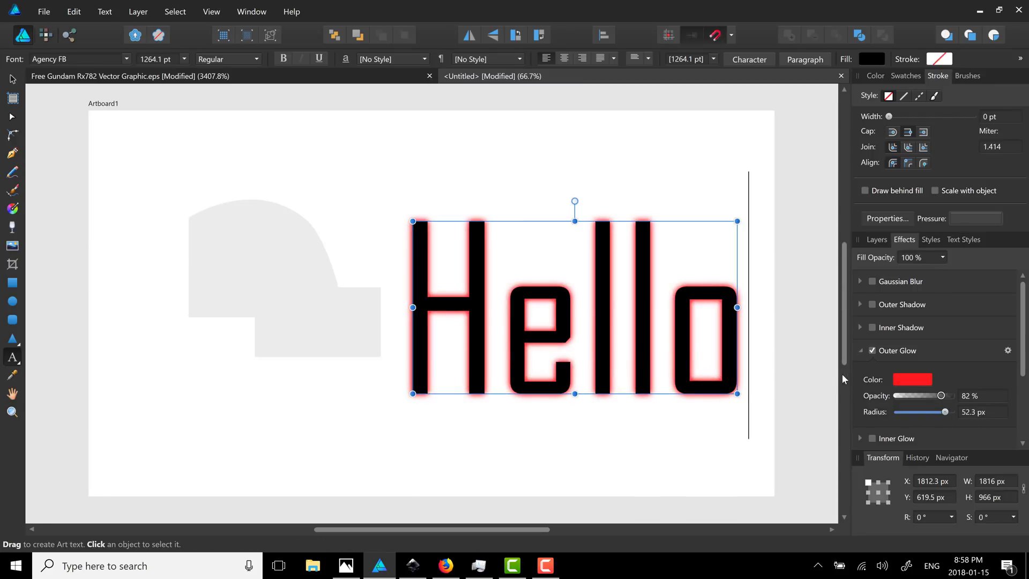
{"action": "mouse_move", "coordinate": [118, 191]}
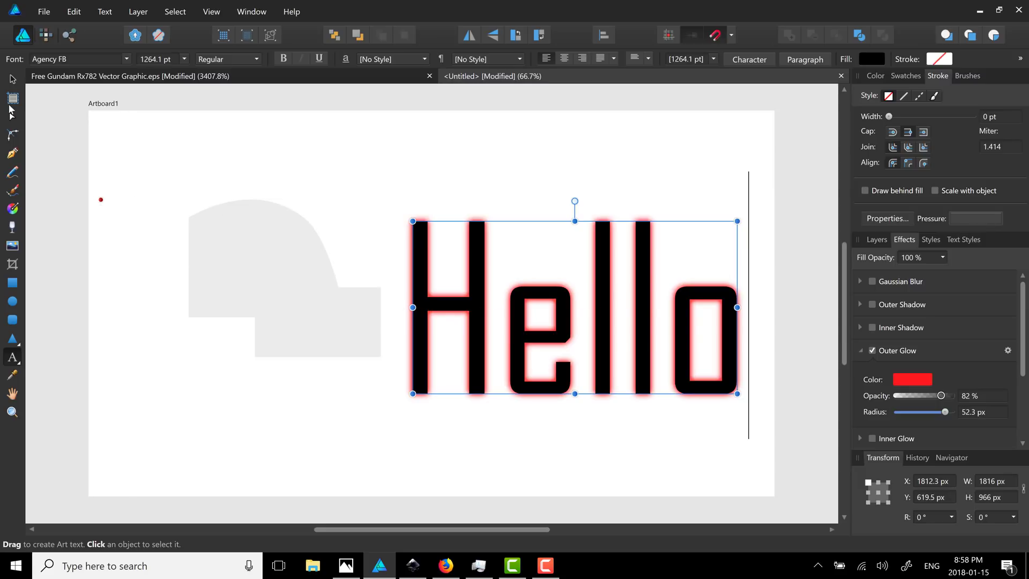
{"action": "mouse_move", "coordinate": [18, 388]}
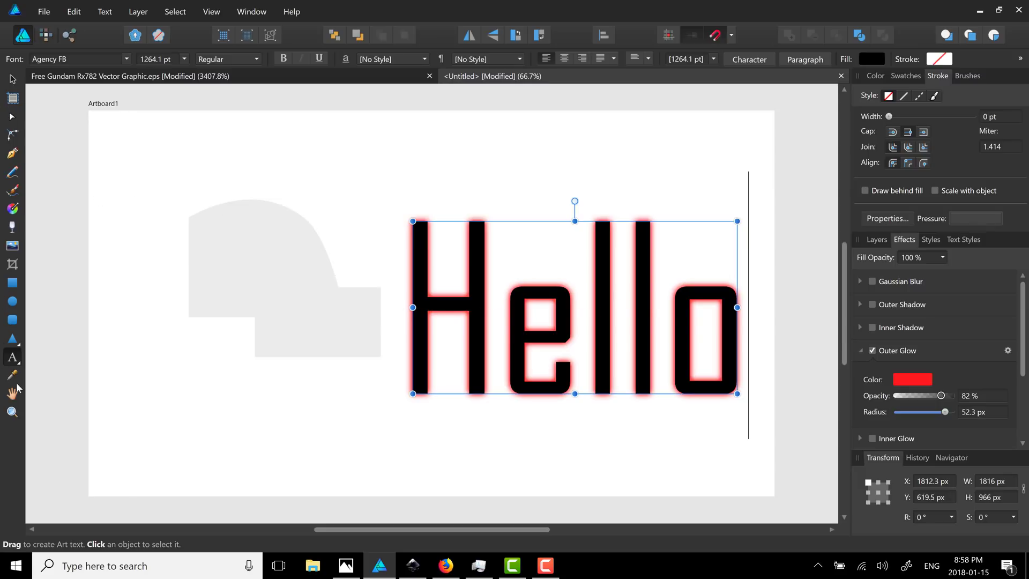
{"action": "mouse_move", "coordinate": [12, 375]}
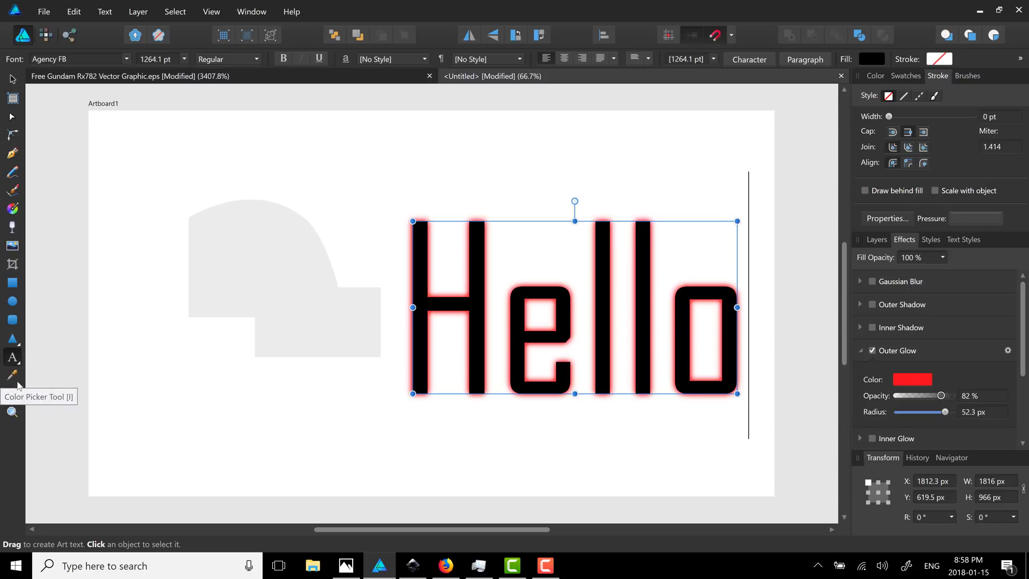
{"action": "mouse_move", "coordinate": [12, 117]}
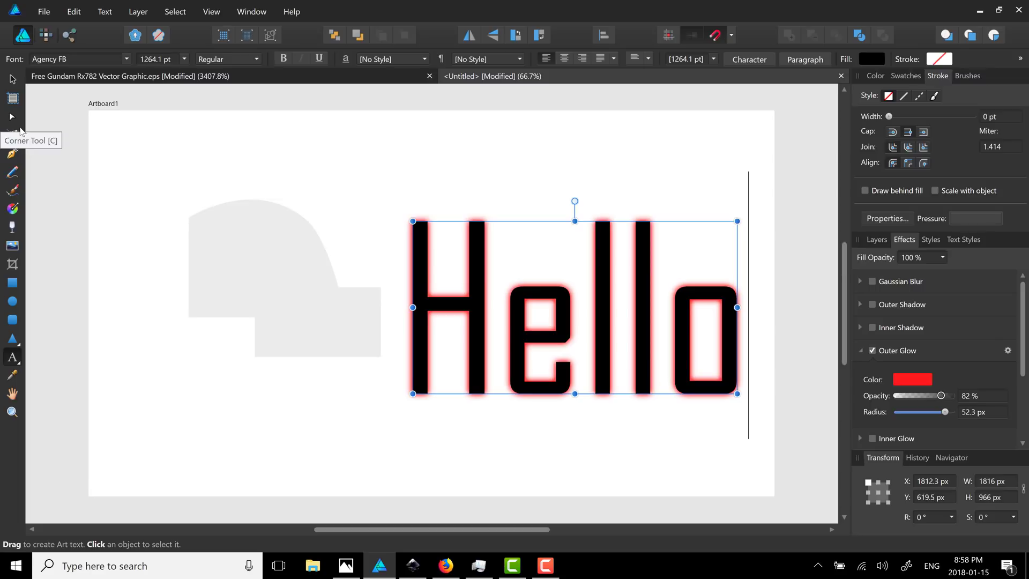
{"action": "mouse_move", "coordinate": [12, 227]}
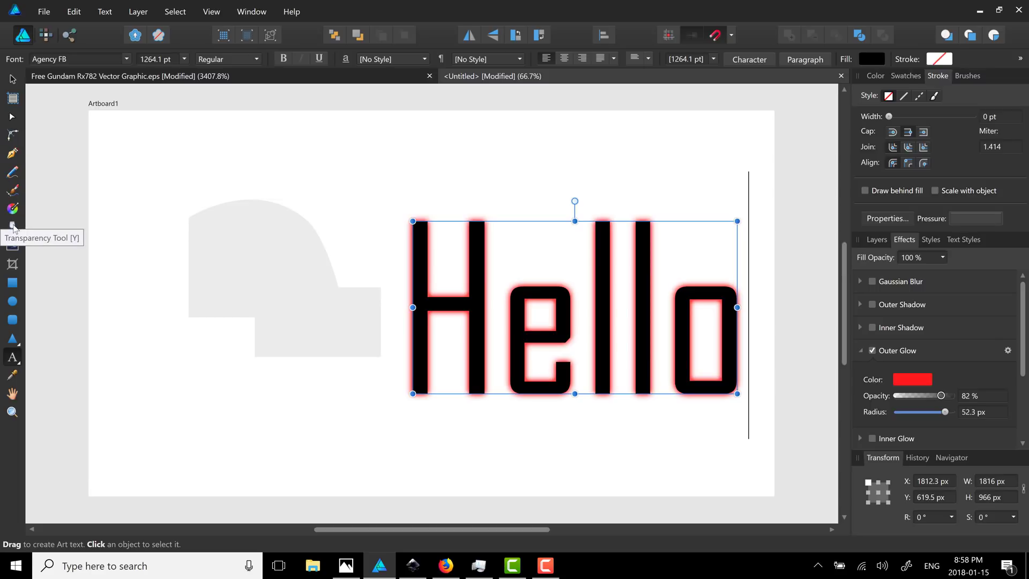
{"action": "mouse_move", "coordinate": [12, 210]}
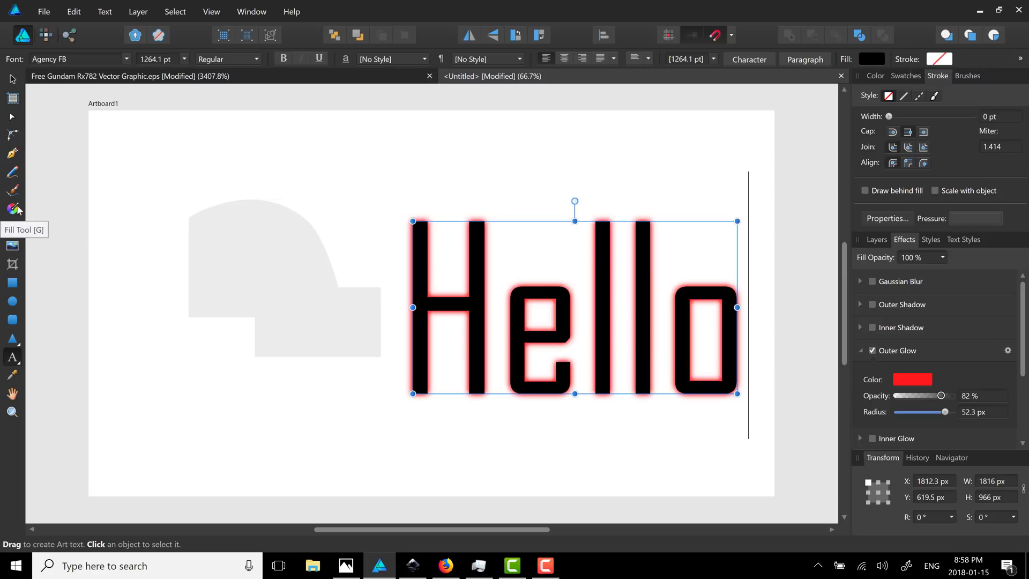
{"action": "mouse_move", "coordinate": [28, 208]}
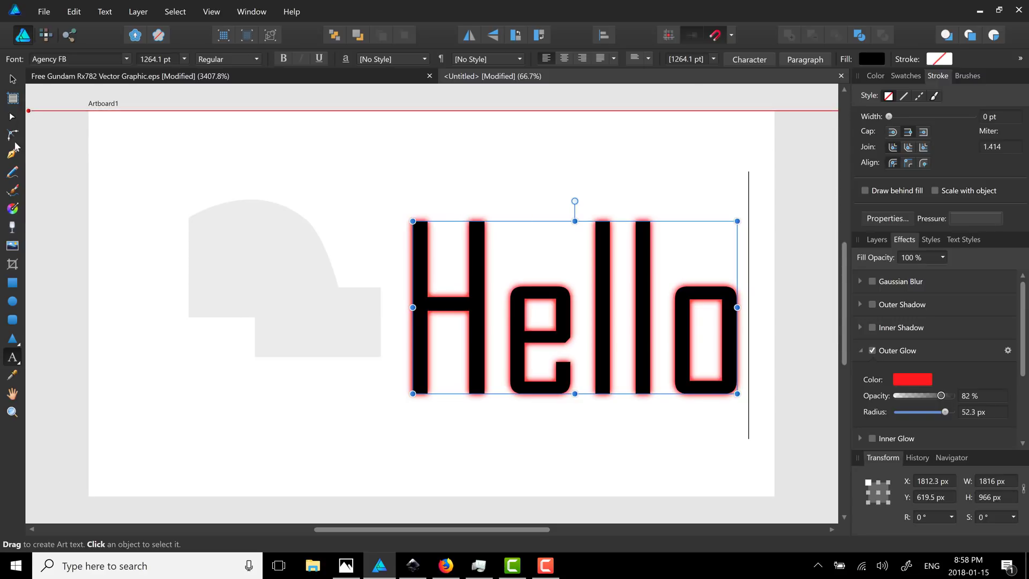
Step: Draw a freehand curve above the Hello text using a Hand Lettering brush
{"action": "left_click", "coordinate": [12, 190]}
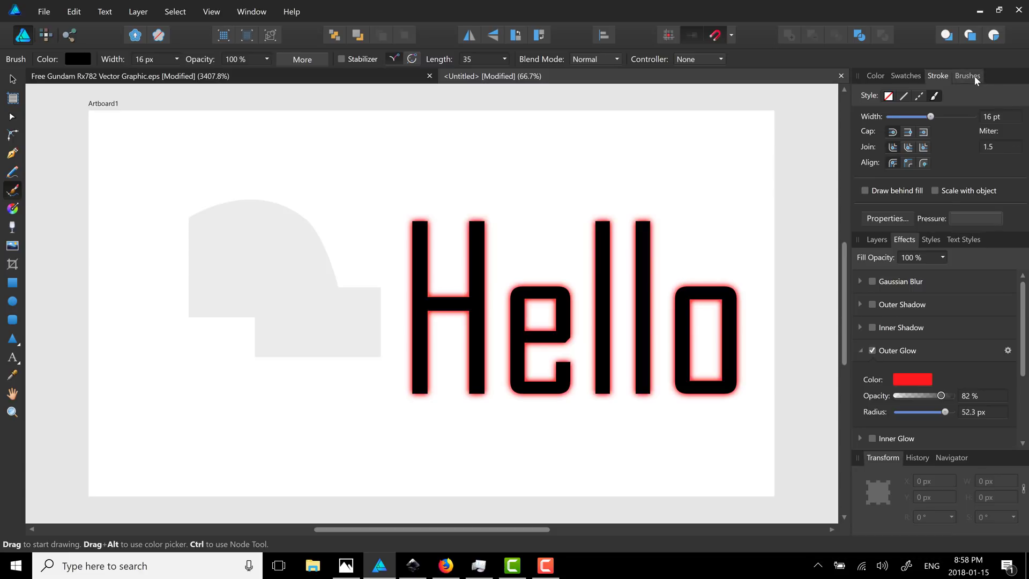
{"action": "left_click", "coordinate": [966, 75]}
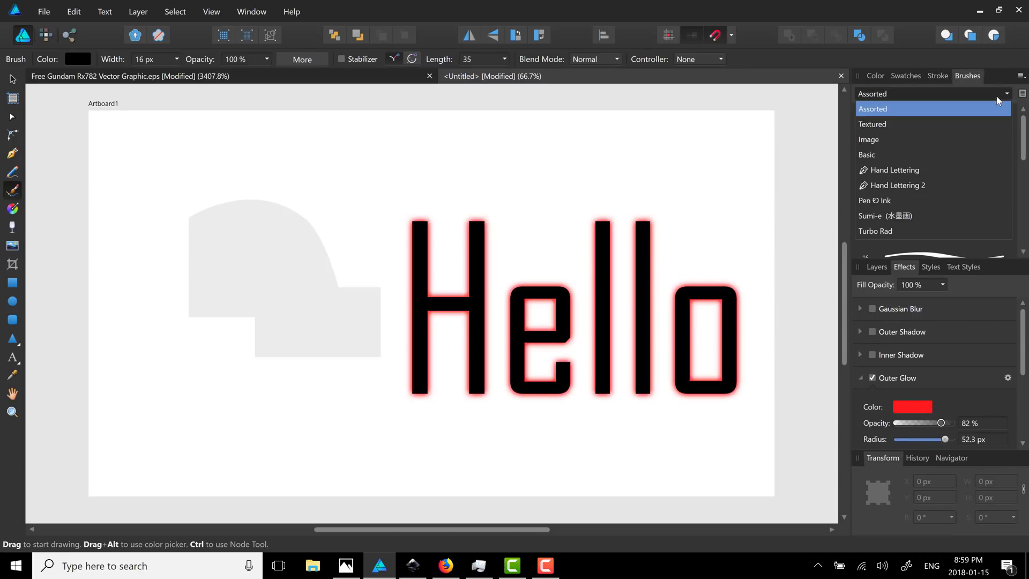
{"action": "left_click", "coordinate": [872, 108]}
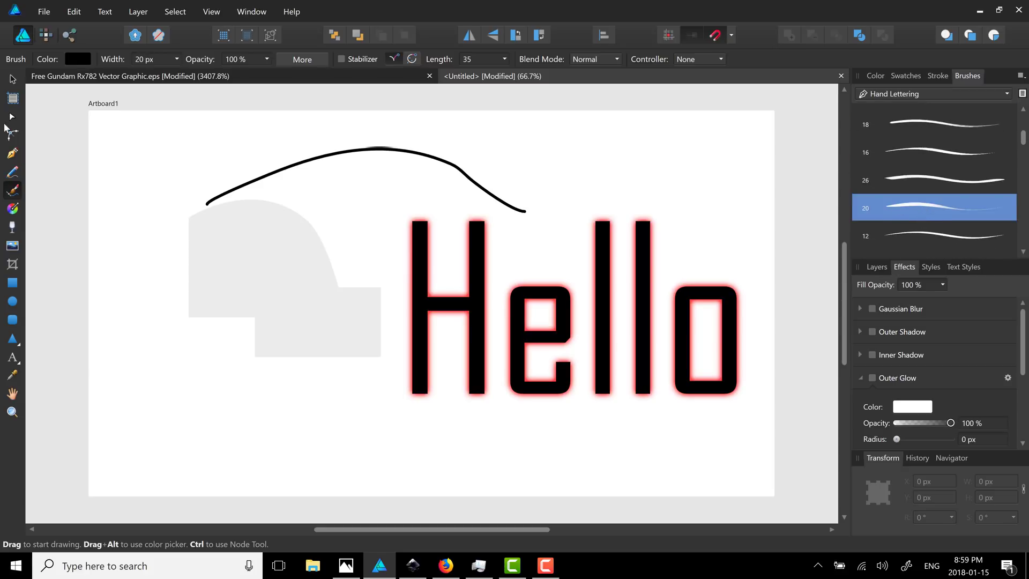
Step: Select the drawn curve and restyle it with the chain-link brush from the Image category
{"action": "left_click", "coordinate": [11, 79]}
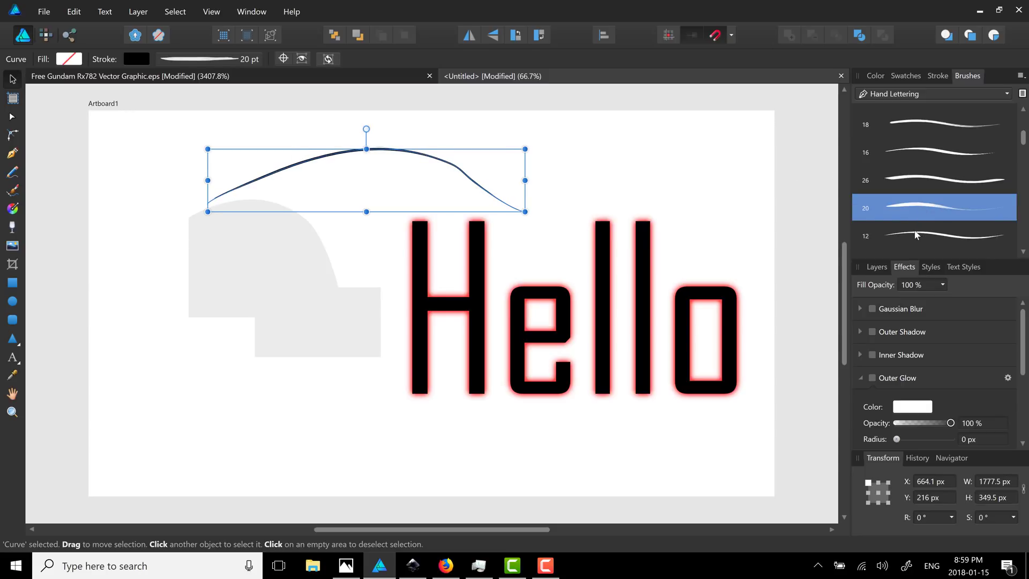
{"action": "left_click", "coordinate": [933, 234]}
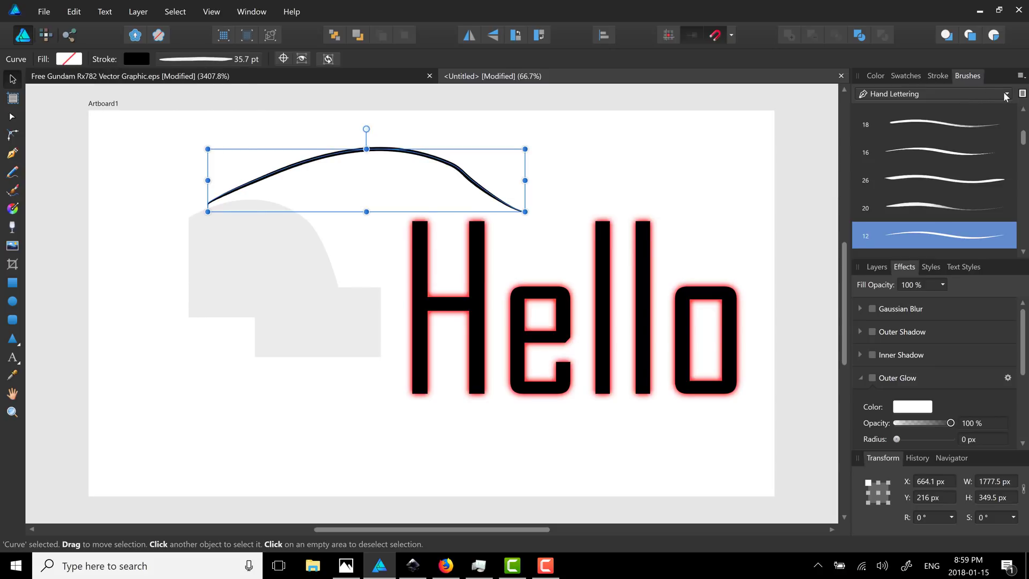
{"action": "left_click", "coordinate": [1006, 93]}
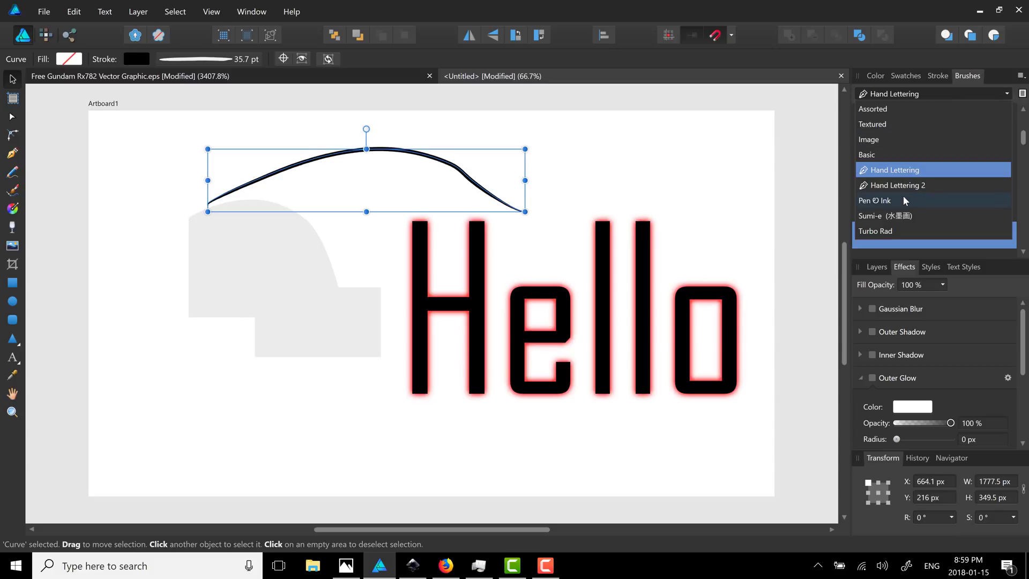
{"action": "left_click", "coordinate": [872, 123]}
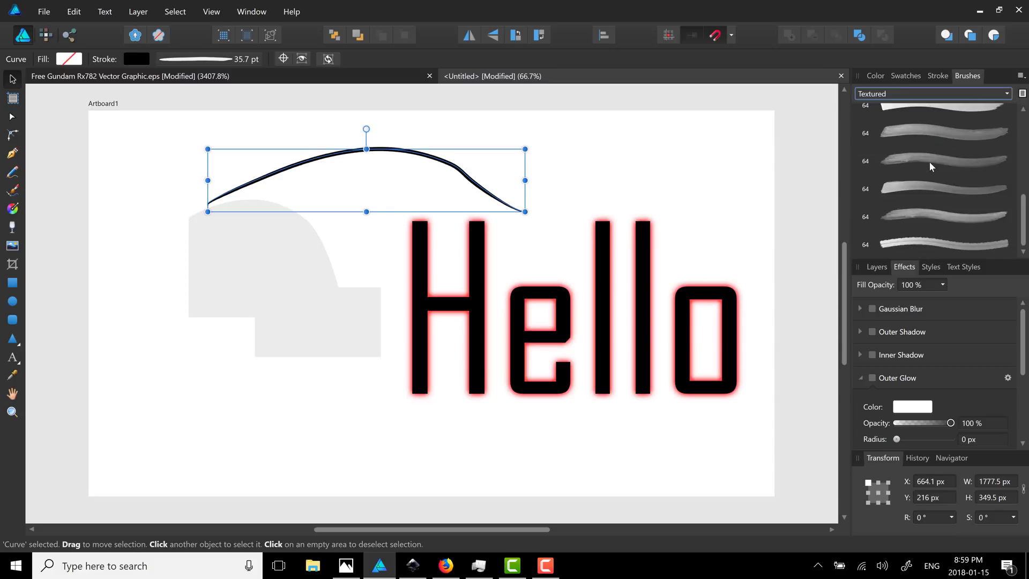
{"action": "left_click", "coordinate": [932, 94]}
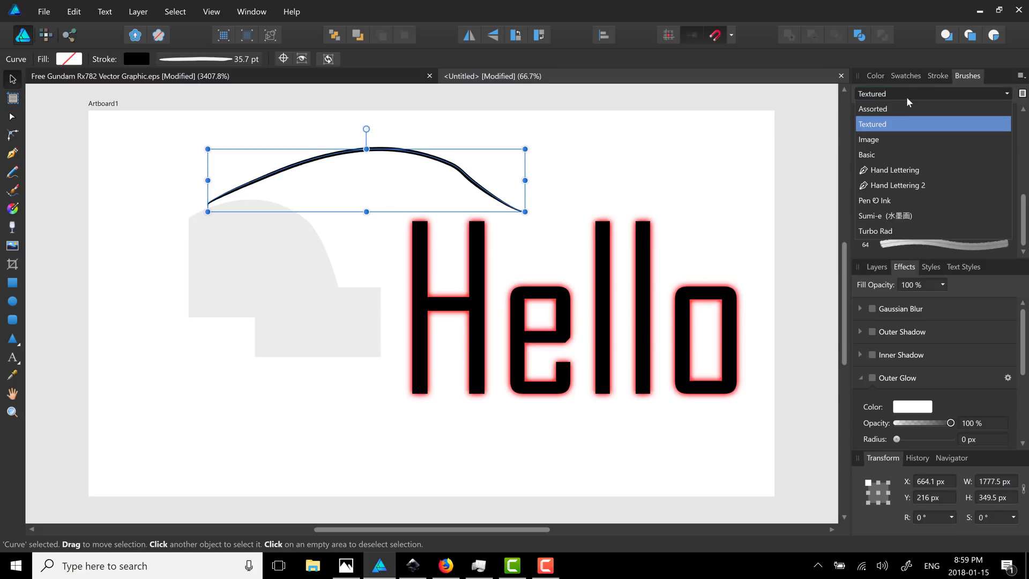
{"action": "left_click", "coordinate": [868, 139]}
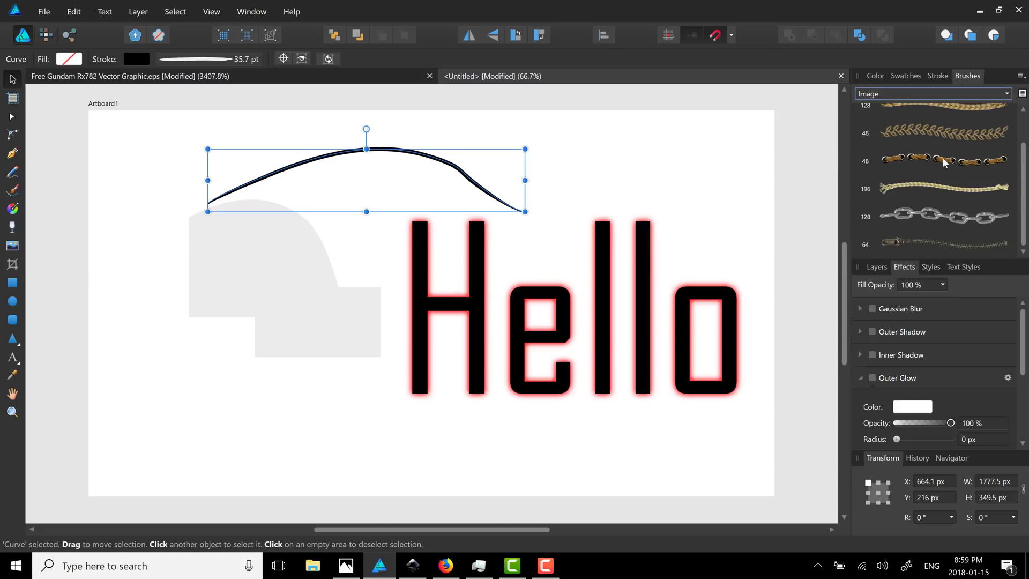
{"action": "left_click", "coordinate": [943, 160]}
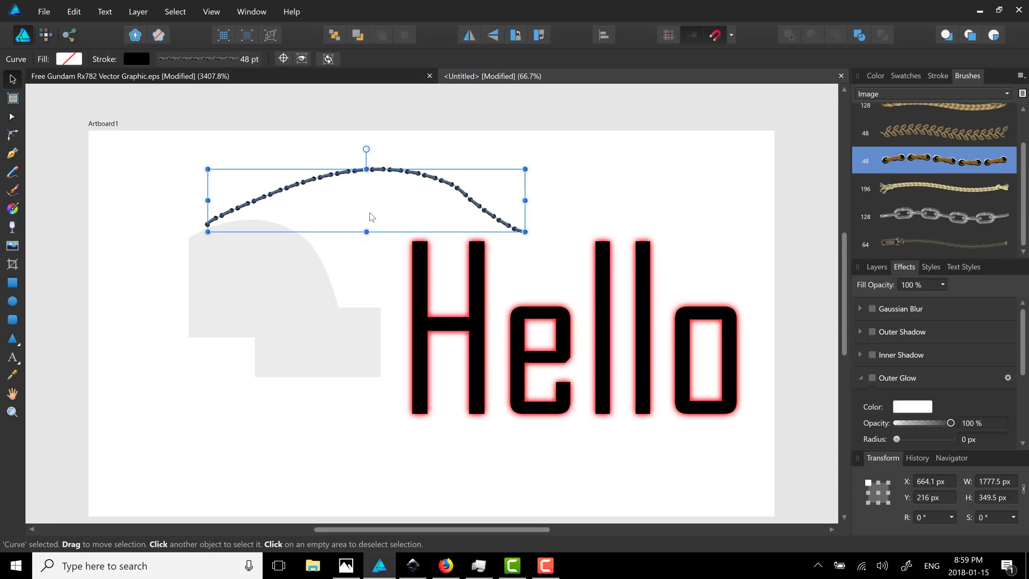
{"action": "scroll", "scroll_direction": "down", "scroll_amount": 3}
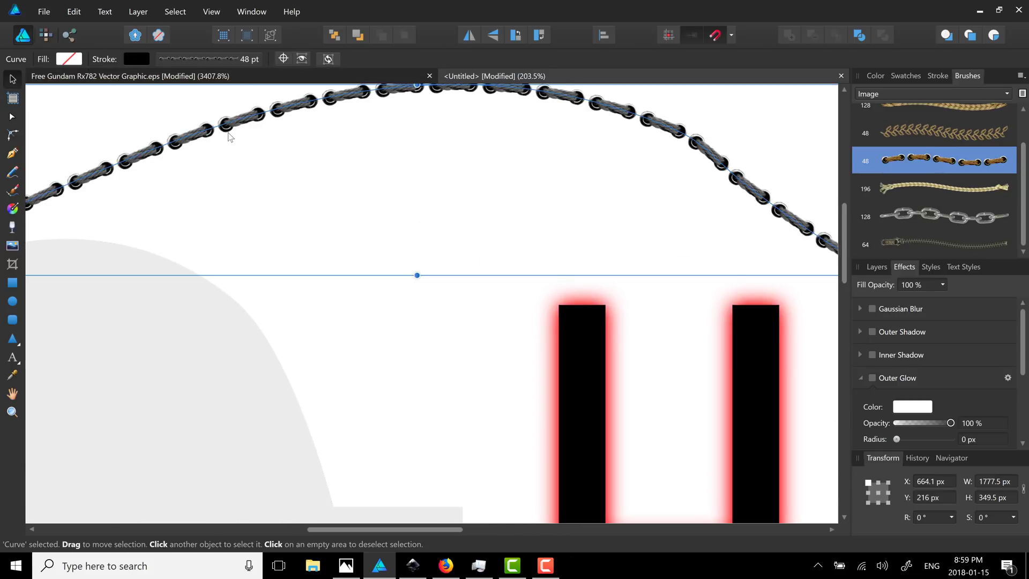
{"action": "mouse_move", "coordinate": [365, 308]}
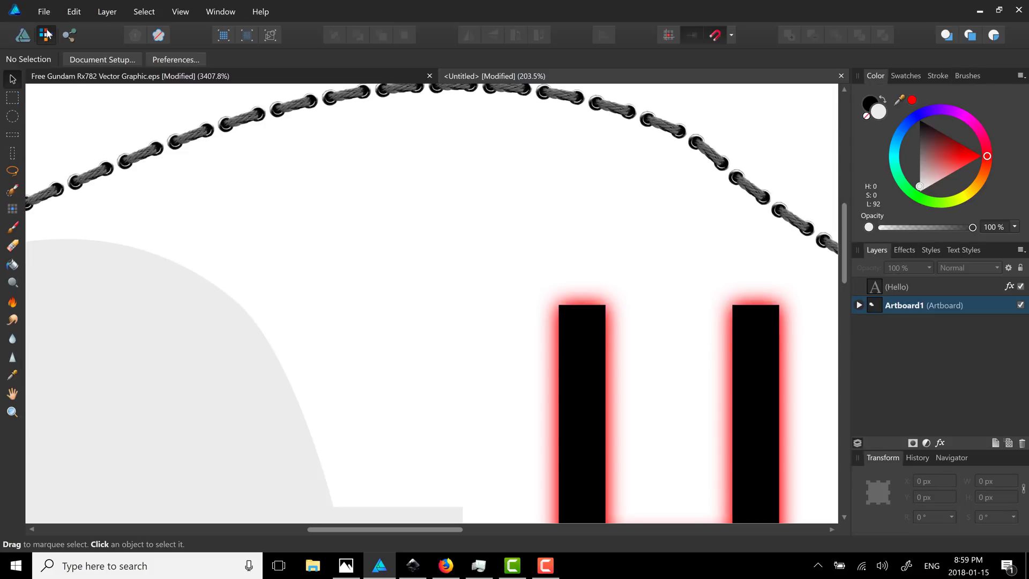
{"action": "mouse_move", "coordinate": [138, 196]}
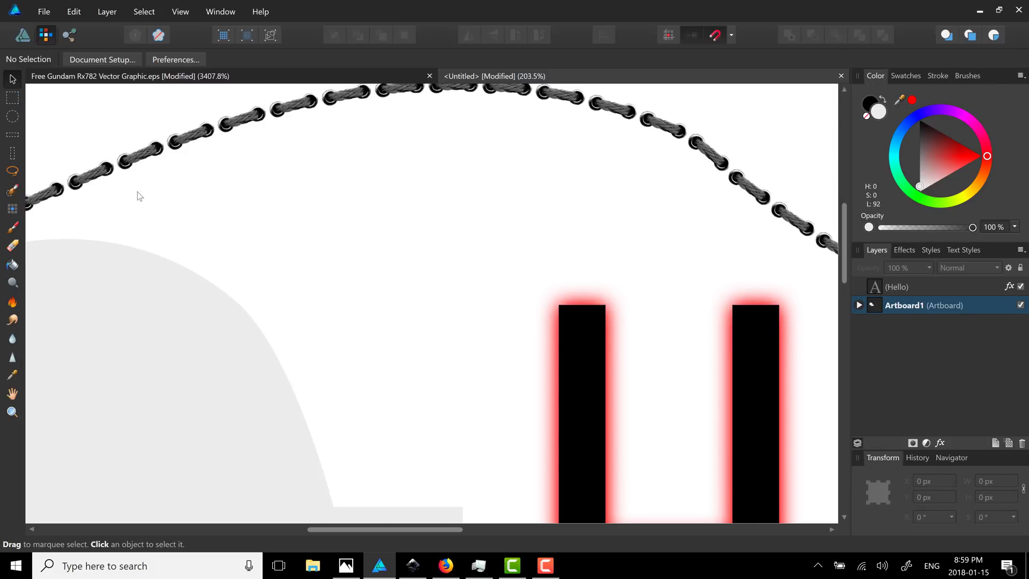
{"action": "mouse_move", "coordinate": [11, 295]}
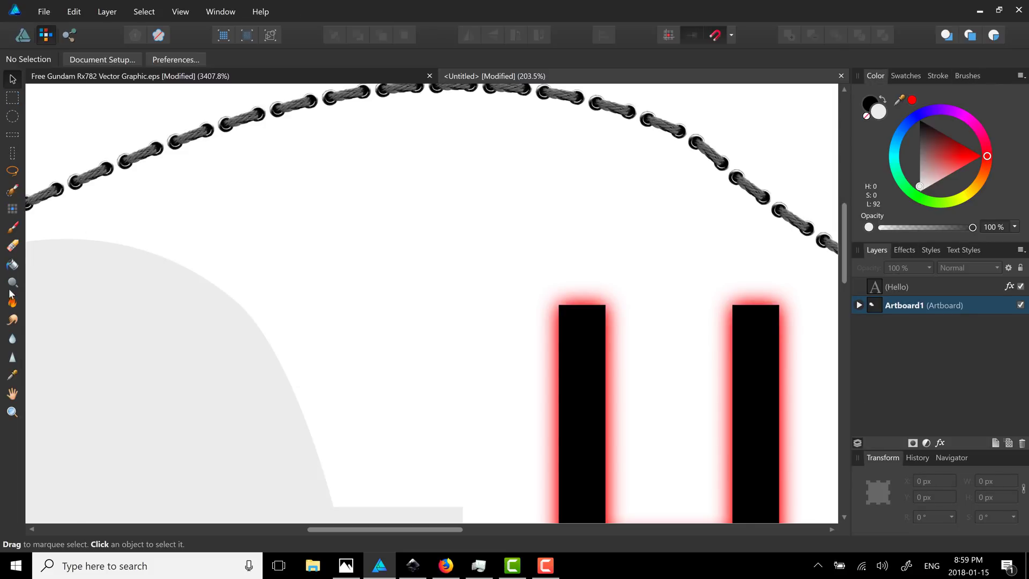
{"action": "mouse_move", "coordinate": [12, 374]}
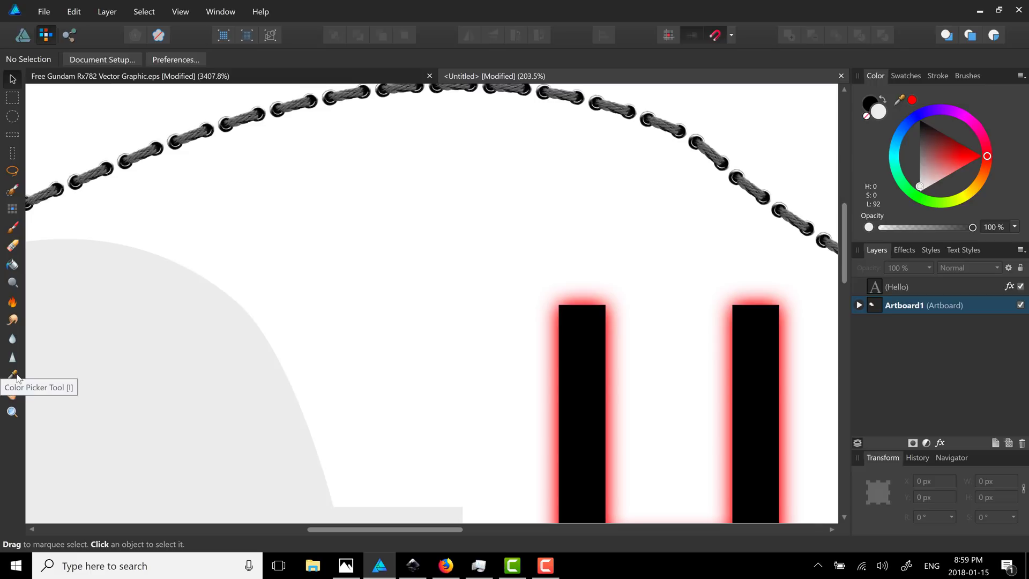
{"action": "mouse_move", "coordinate": [12, 265]}
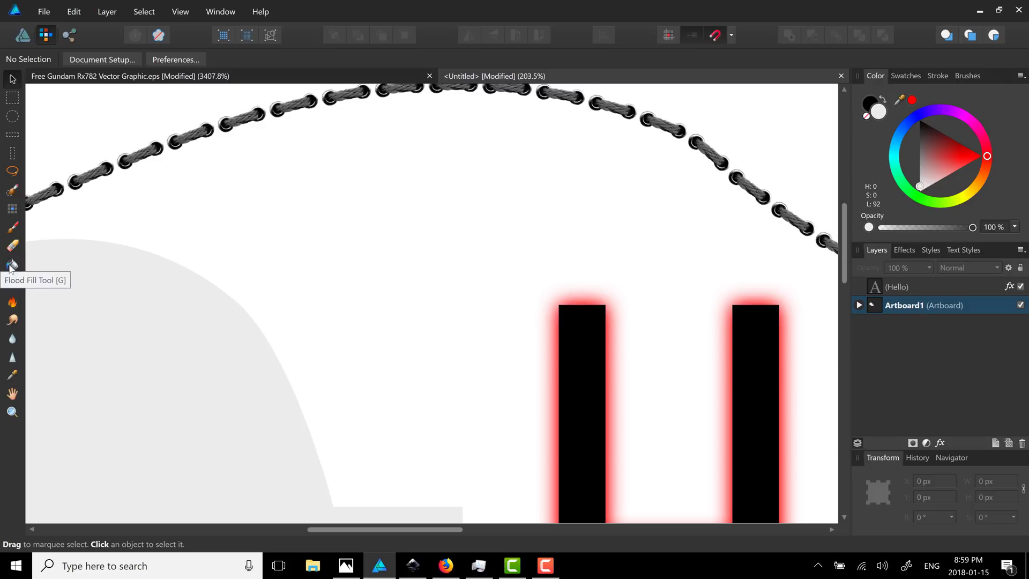
{"action": "mouse_move", "coordinate": [12, 172]}
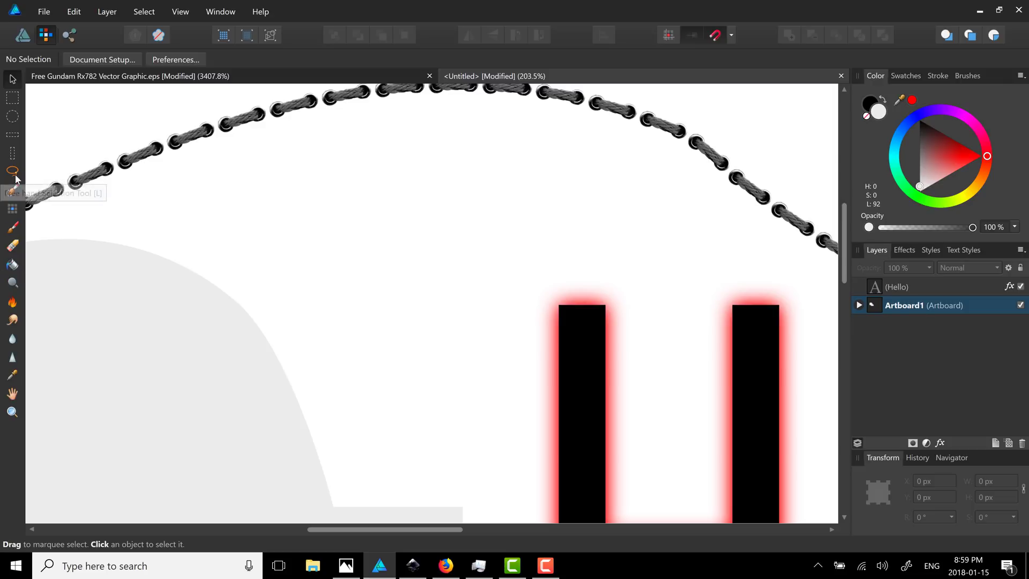
{"action": "mouse_move", "coordinate": [12, 192]}
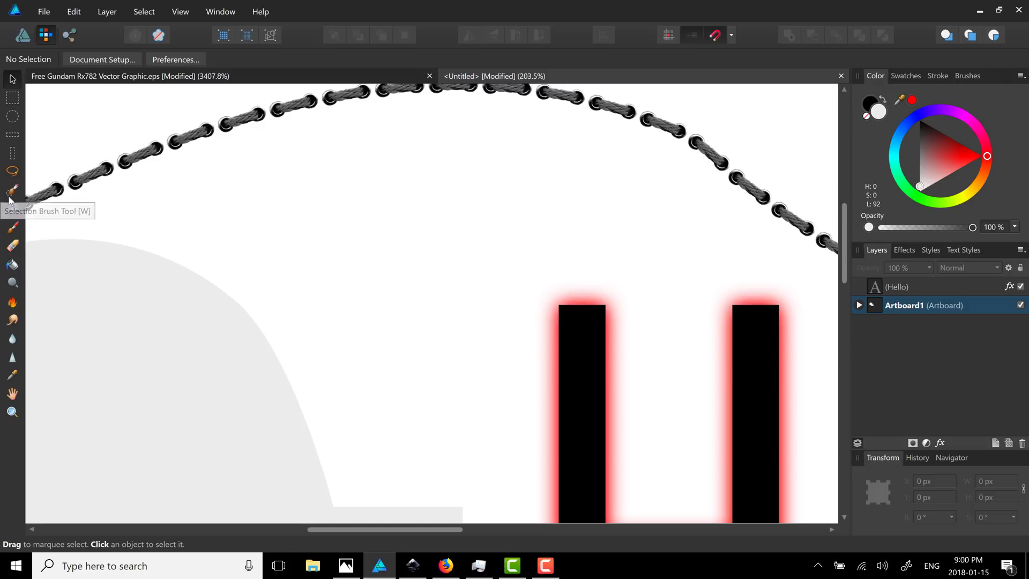
Step: Paint a thick black stroke onto a new pixel layer, then smudge its edge with the Burn Brush
{"action": "left_click", "coordinate": [12, 227]}
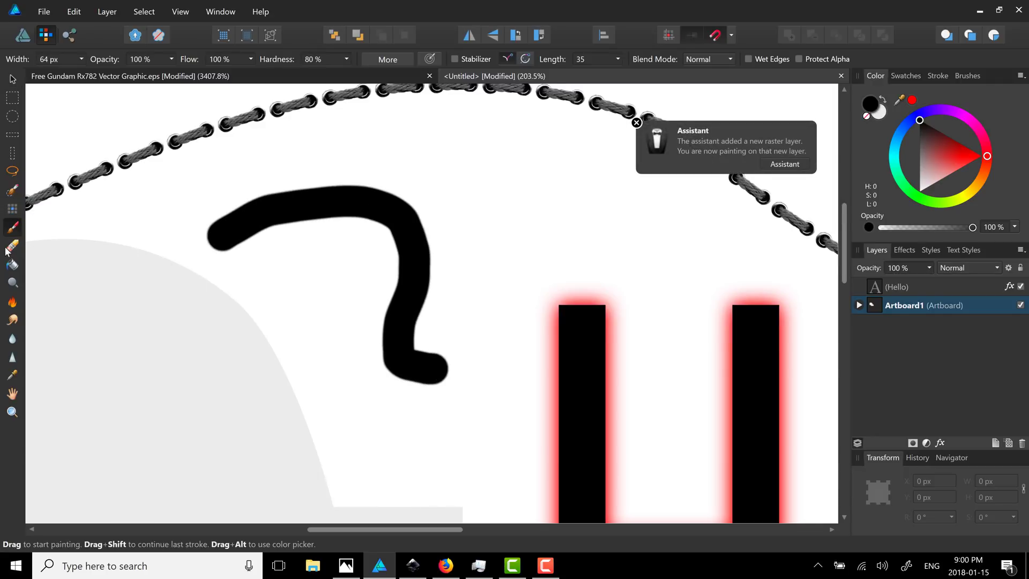
{"action": "left_click", "coordinate": [11, 321]}
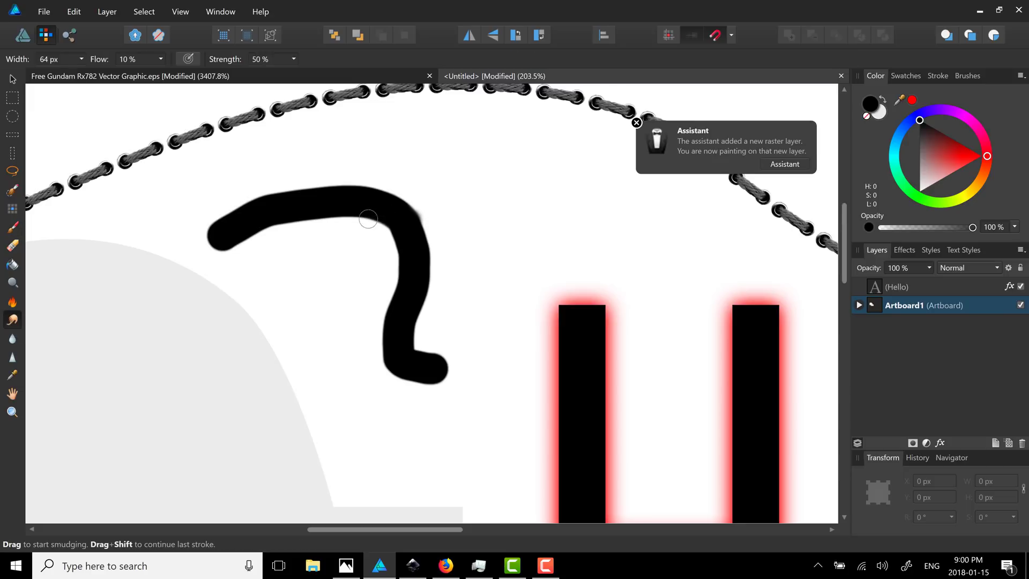
{"action": "left_click", "coordinate": [636, 122]}
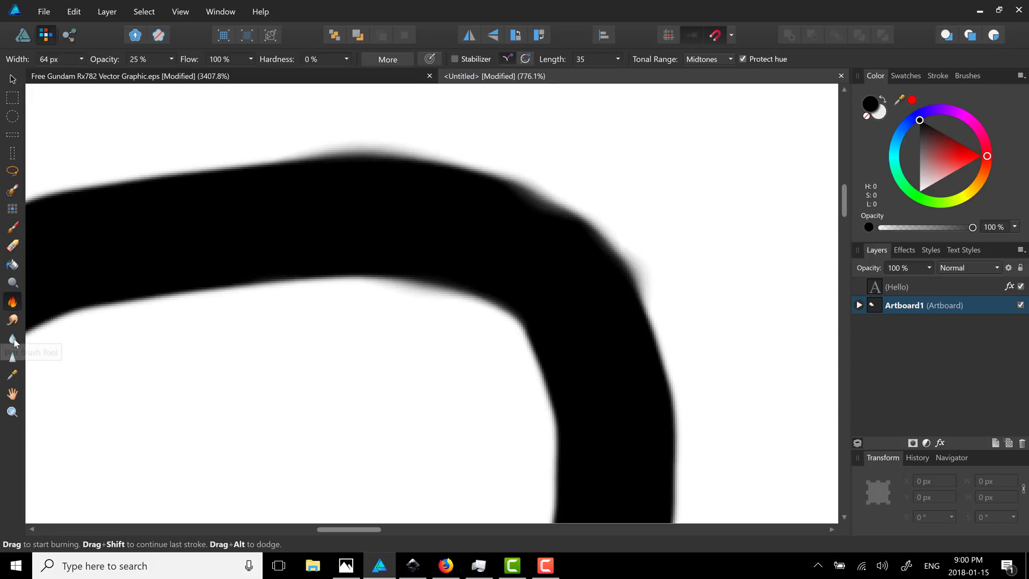
{"action": "mouse_move", "coordinate": [12, 374]}
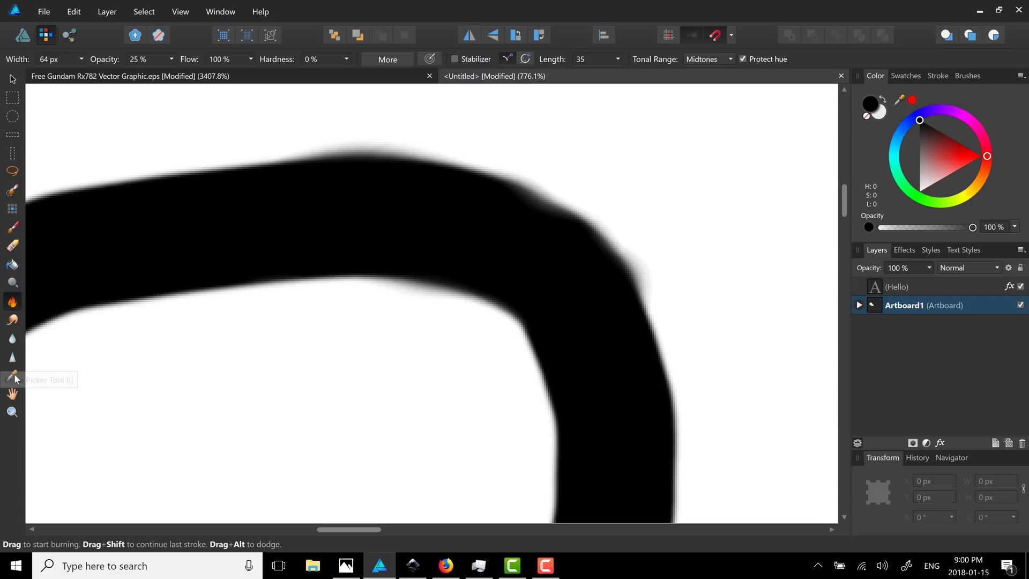
{"action": "mouse_move", "coordinate": [23, 359]}
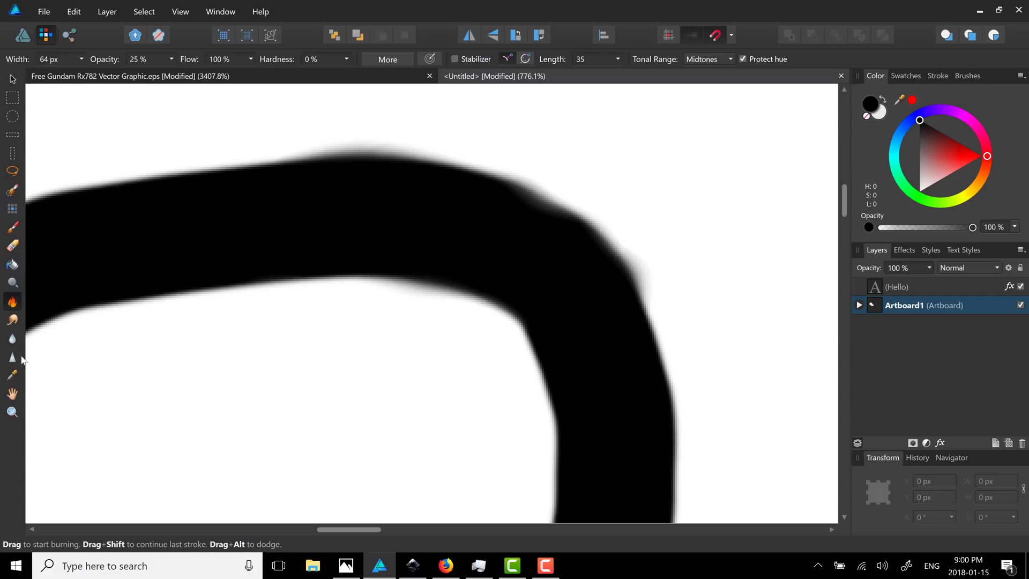
{"action": "mouse_move", "coordinate": [12, 172]}
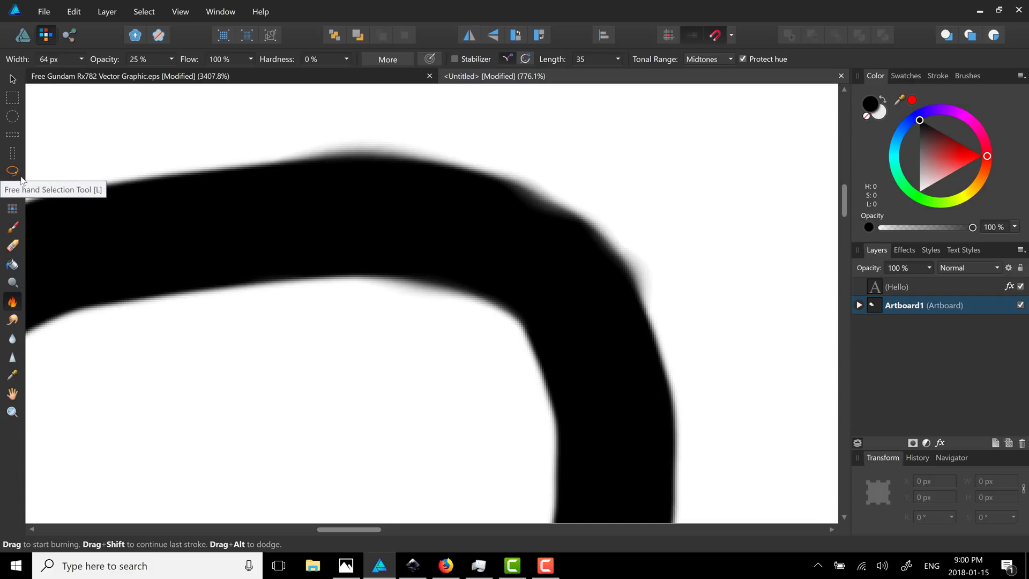
{"action": "mouse_move", "coordinate": [53, 193]}
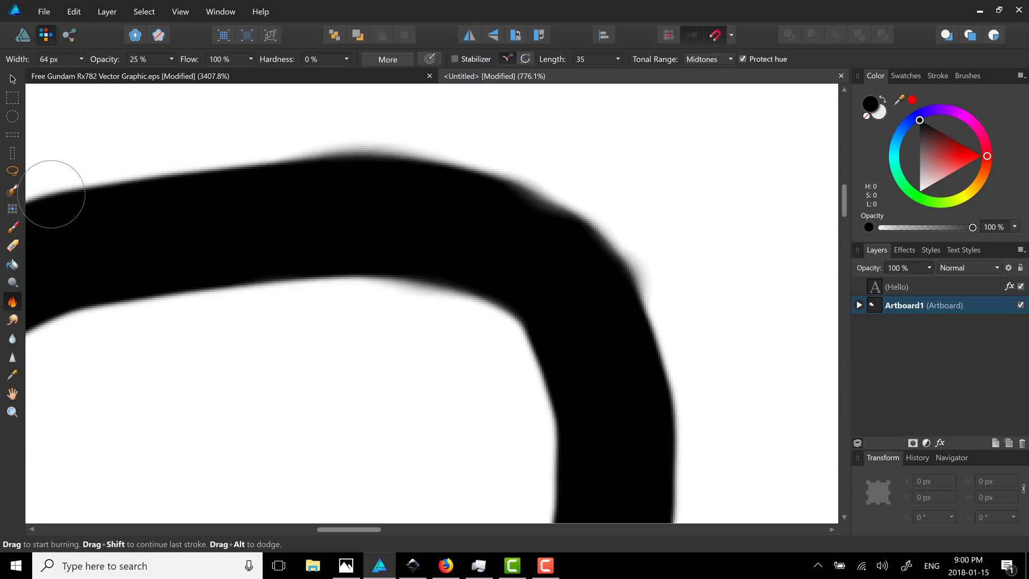
{"action": "mouse_move", "coordinate": [1010, 284]}
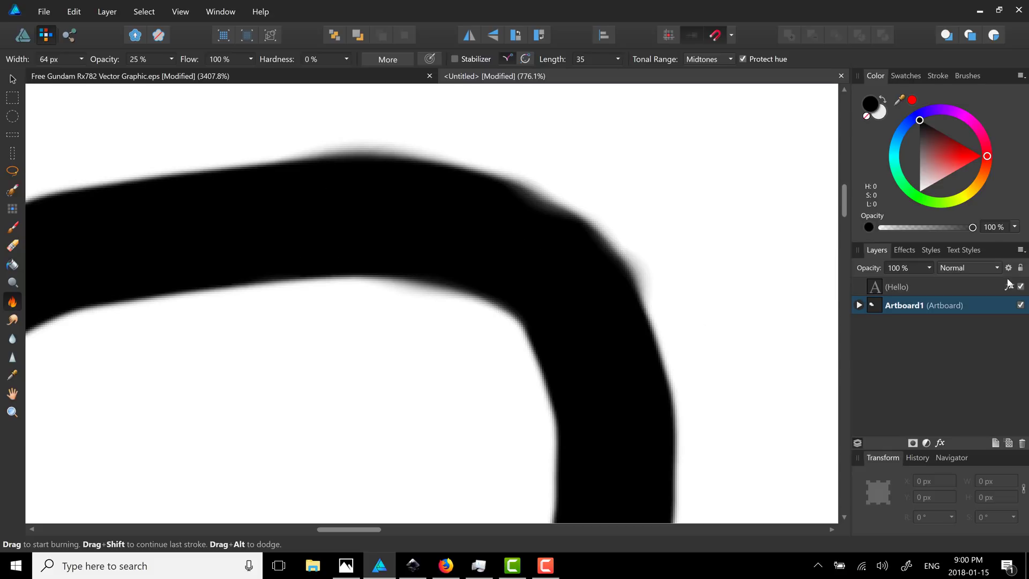
Step: Expand Artboard1 in the Layers panel to show its Pixel and two Curve layers
{"action": "left_click", "coordinate": [859, 305]}
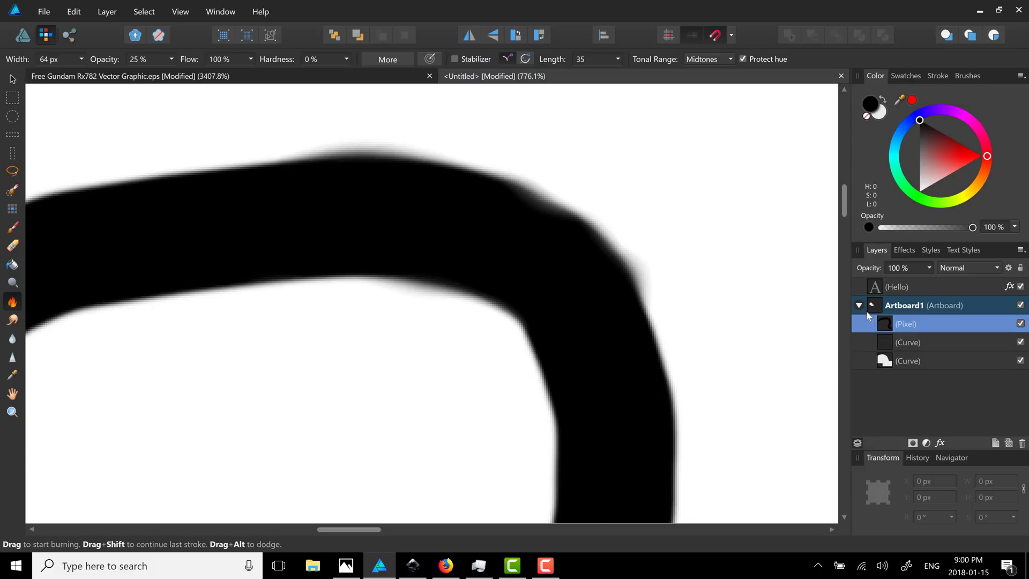
{"action": "mouse_move", "coordinate": [897, 363]}
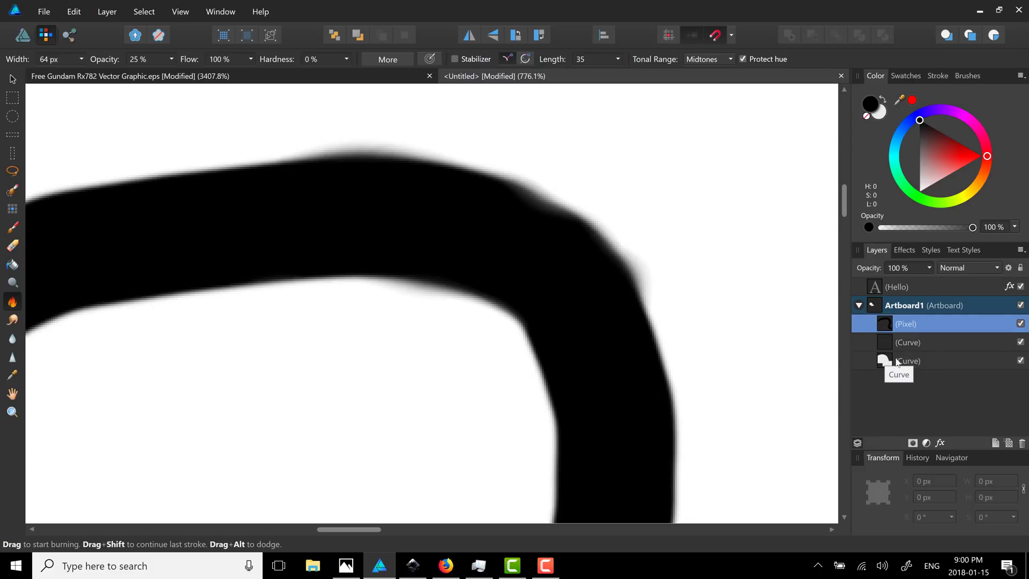
{"action": "mouse_move", "coordinate": [442, 194]}
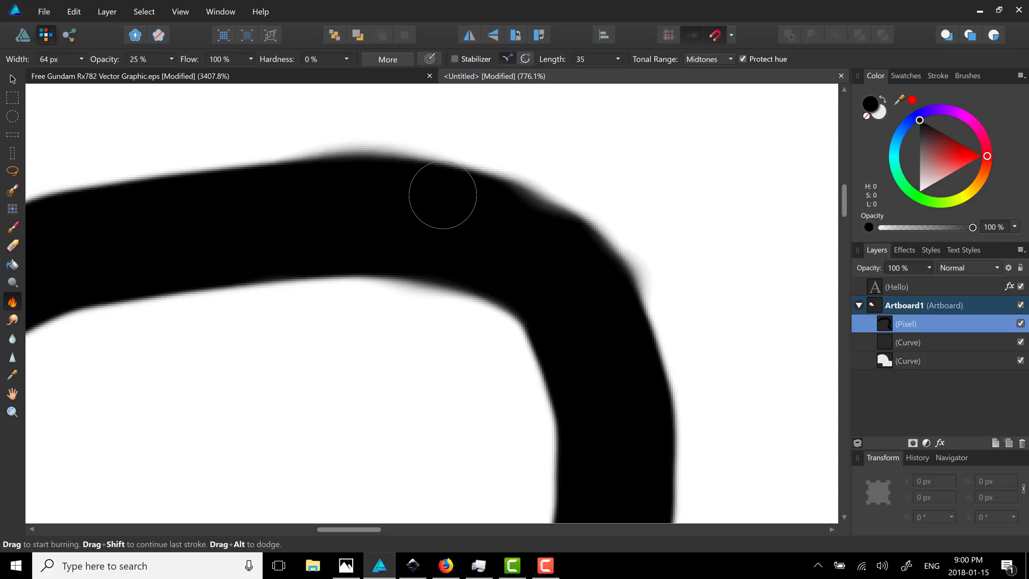
{"action": "mouse_move", "coordinate": [290, 179]}
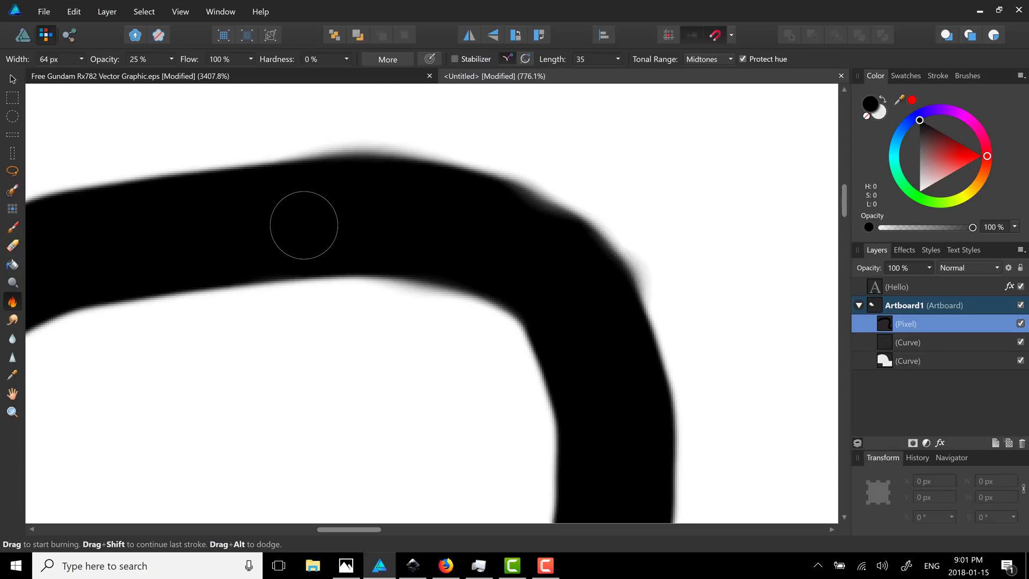
{"action": "mouse_move", "coordinate": [59, 49]}
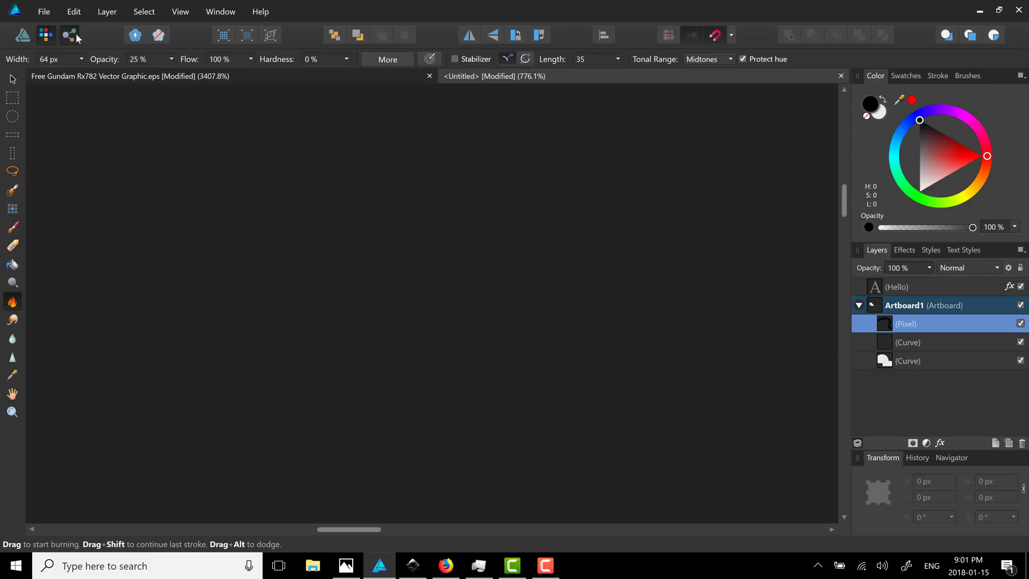
Step: In the Export persona, confirm the Artboard1 slice exports as PNG-24, then bring Firefox forward
{"action": "left_click", "coordinate": [69, 35]}
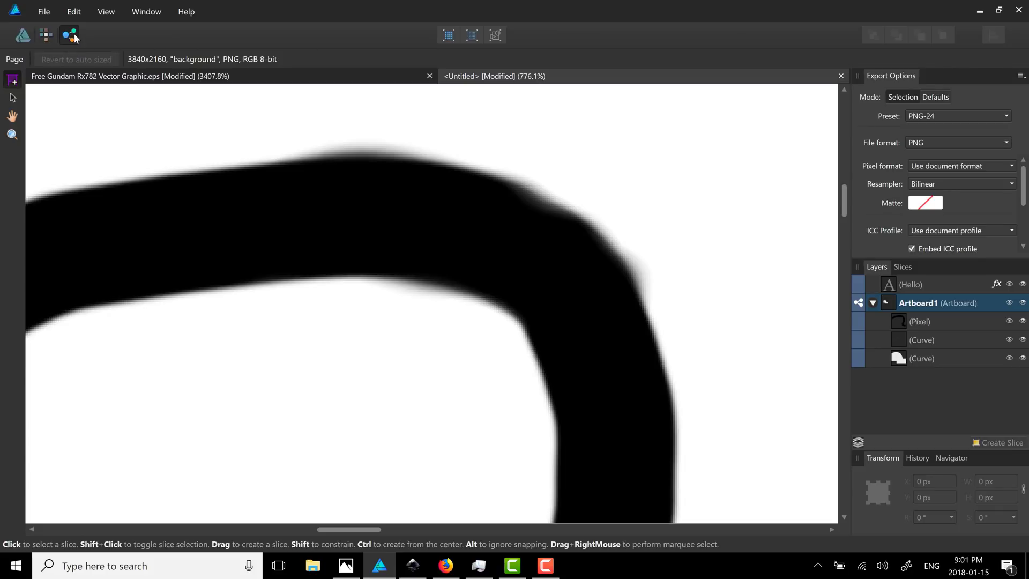
{"action": "left_click", "coordinate": [1007, 143]}
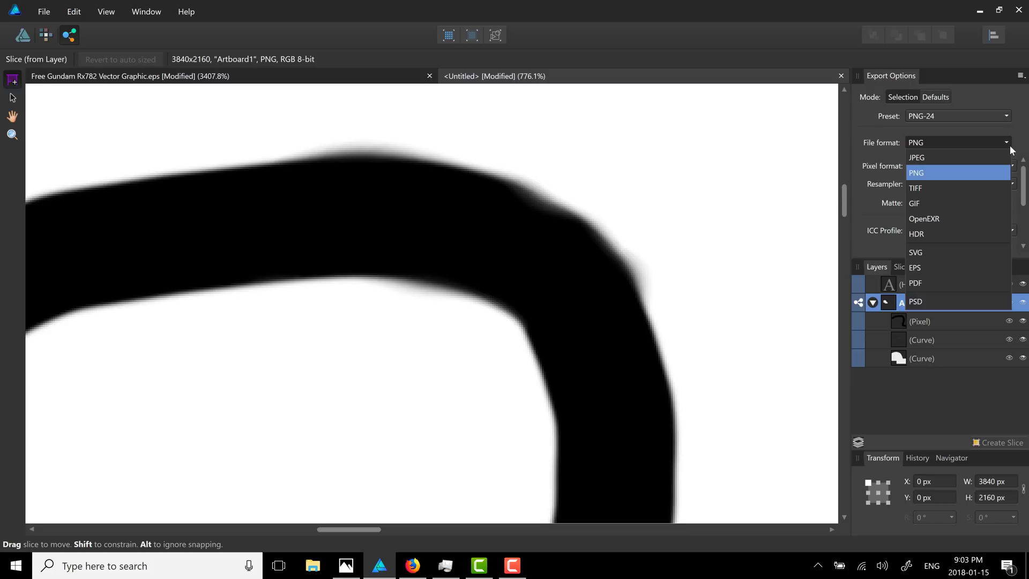
{"action": "mouse_move", "coordinate": [36, 14]}
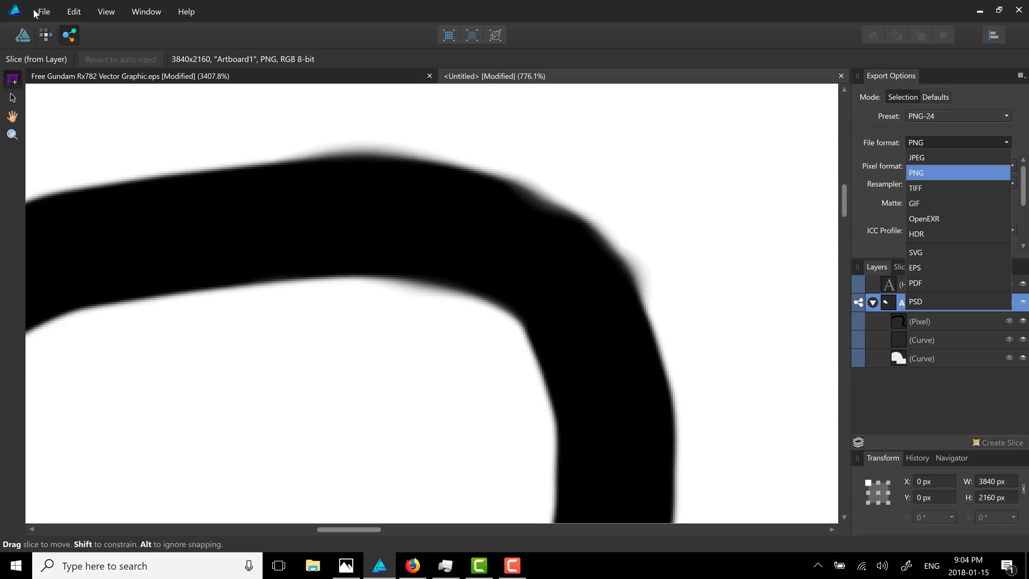
{"action": "left_click", "coordinate": [44, 11]}
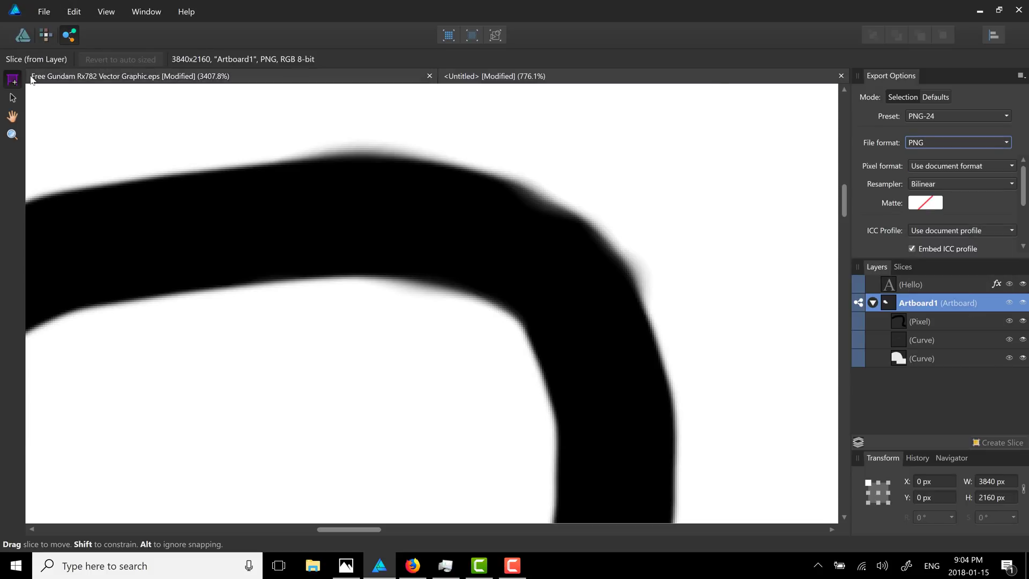
{"action": "left_click", "coordinate": [652, 418]}
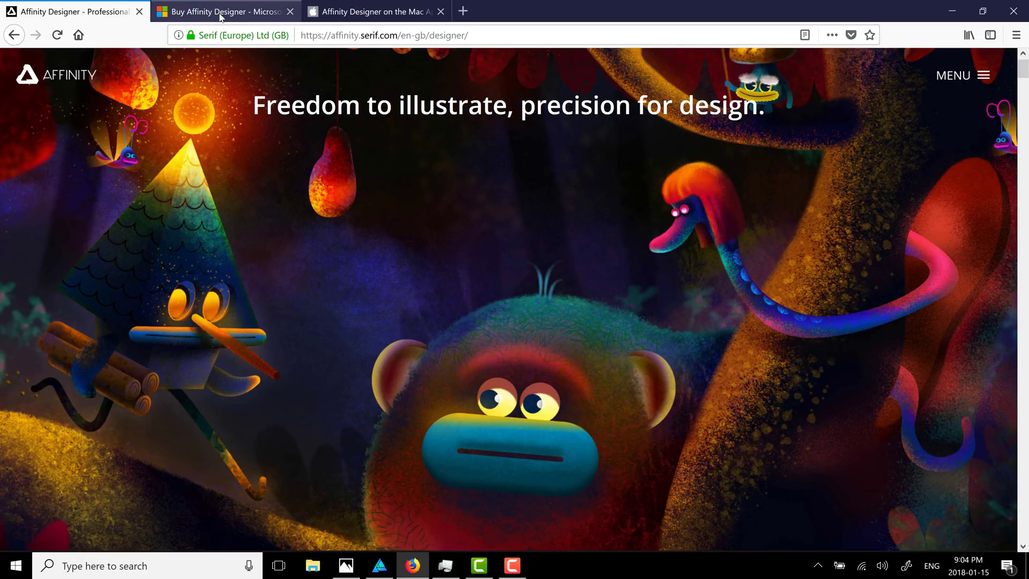
Step: View the Microsoft Store and Mac App Store listings, then change the store URL from /ca/ to /us/
{"action": "left_click", "coordinate": [223, 11]}
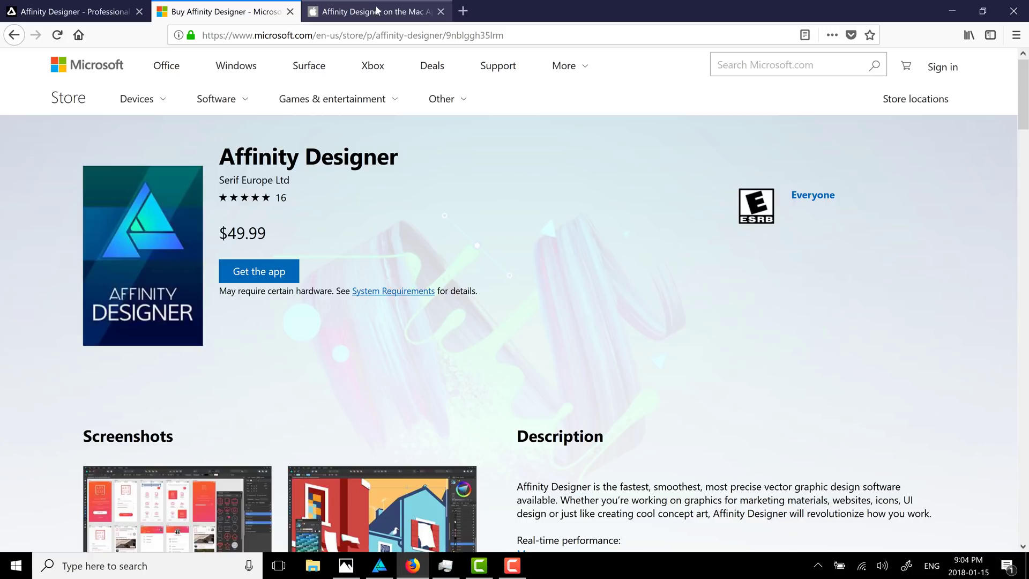
{"action": "left_click", "coordinate": [374, 11]}
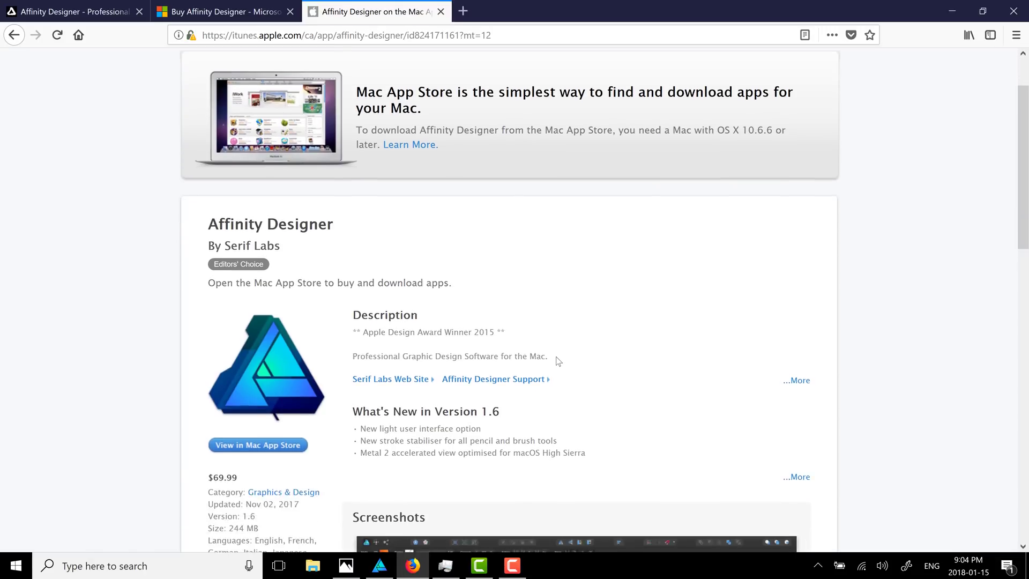
{"action": "scroll", "scroll_direction": "down", "scroll_amount": 3}
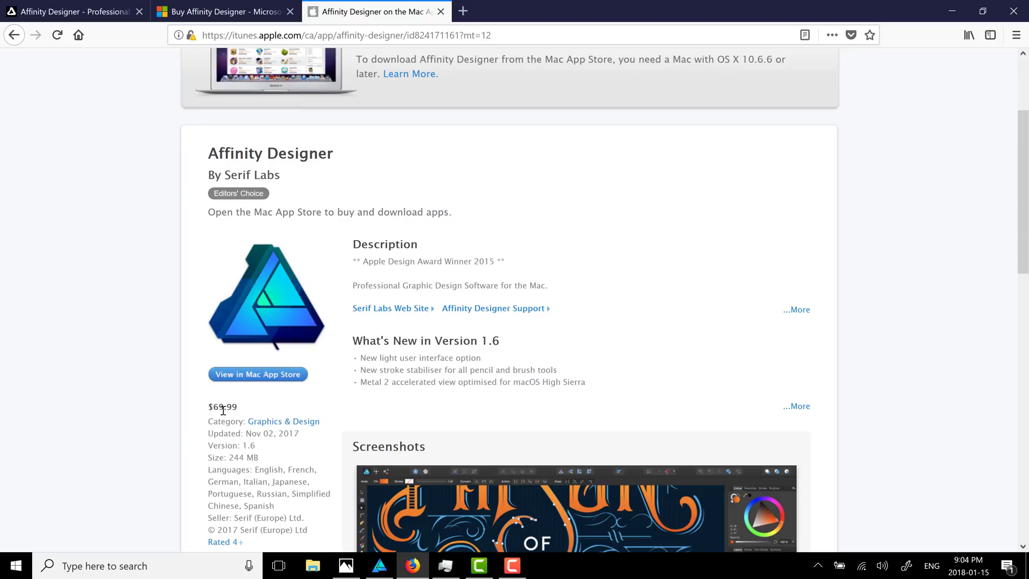
{"action": "mouse_move", "coordinate": [246, 409]}
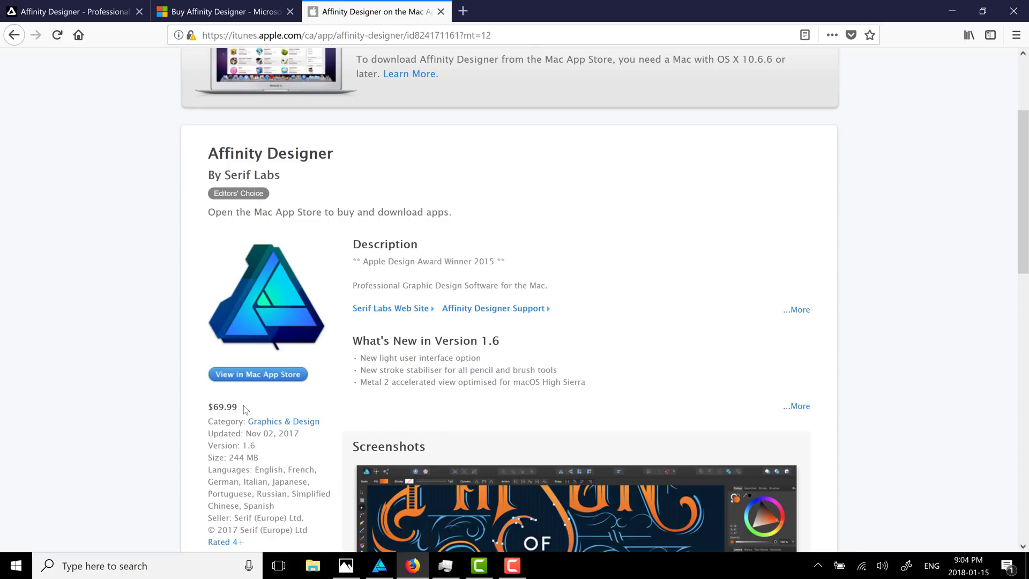
{"action": "left_click", "coordinate": [342, 34]}
{"action": "type", "text": "us"}
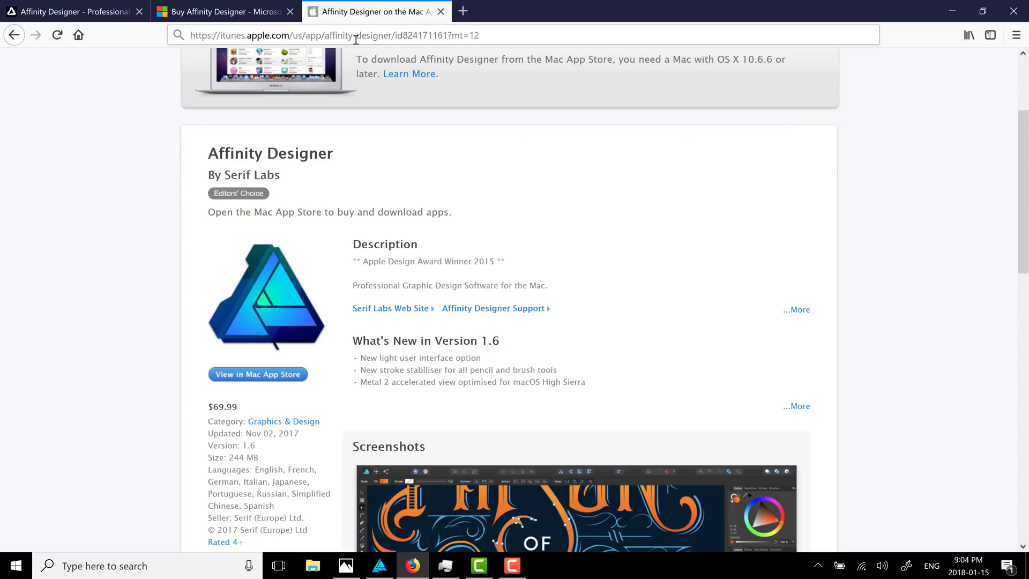
Step: Load the US Mac App Store page and scroll to the $49.99 price
{"action": "scroll", "scroll_direction": "up", "scroll_amount": 3}
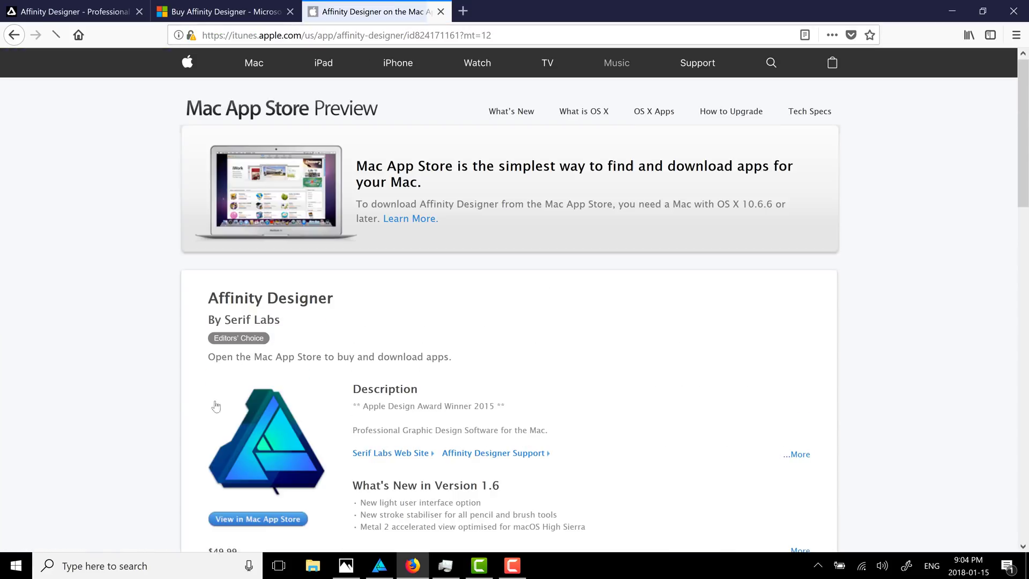
{"action": "scroll", "scroll_direction": "down", "scroll_amount": 3}
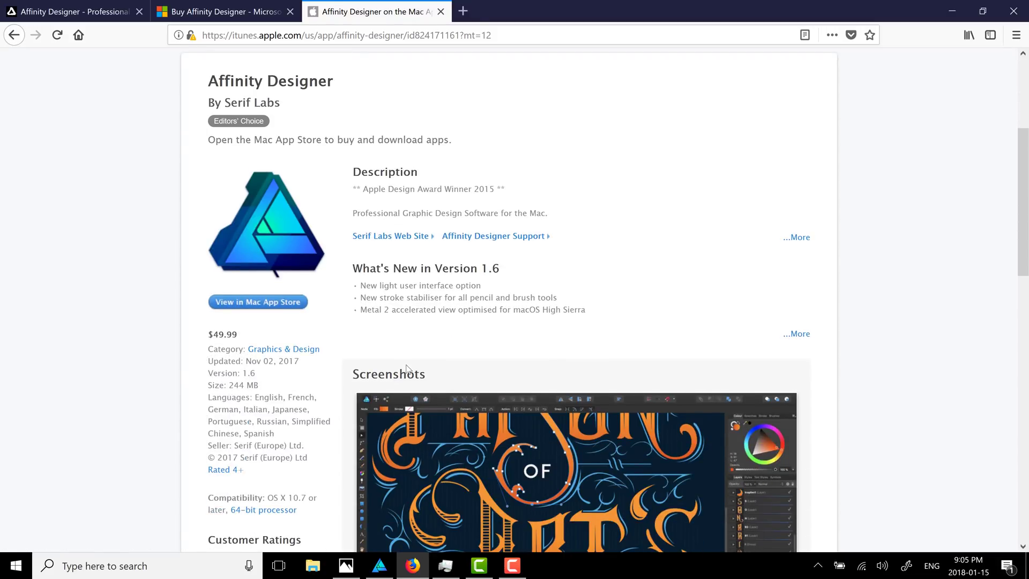
{"action": "left_click", "coordinate": [15, 566]}
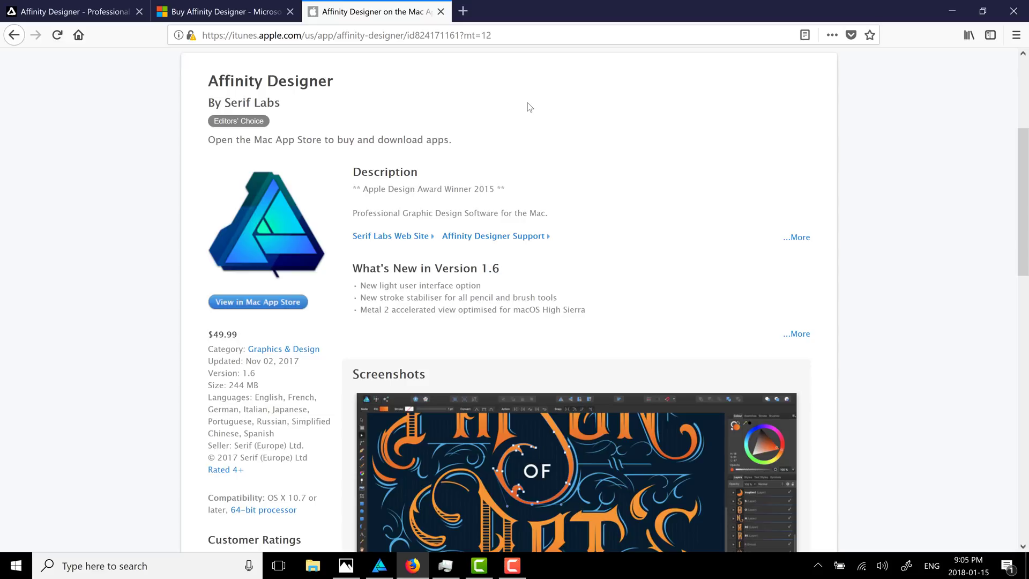
{"action": "mouse_move", "coordinate": [272, 66]}
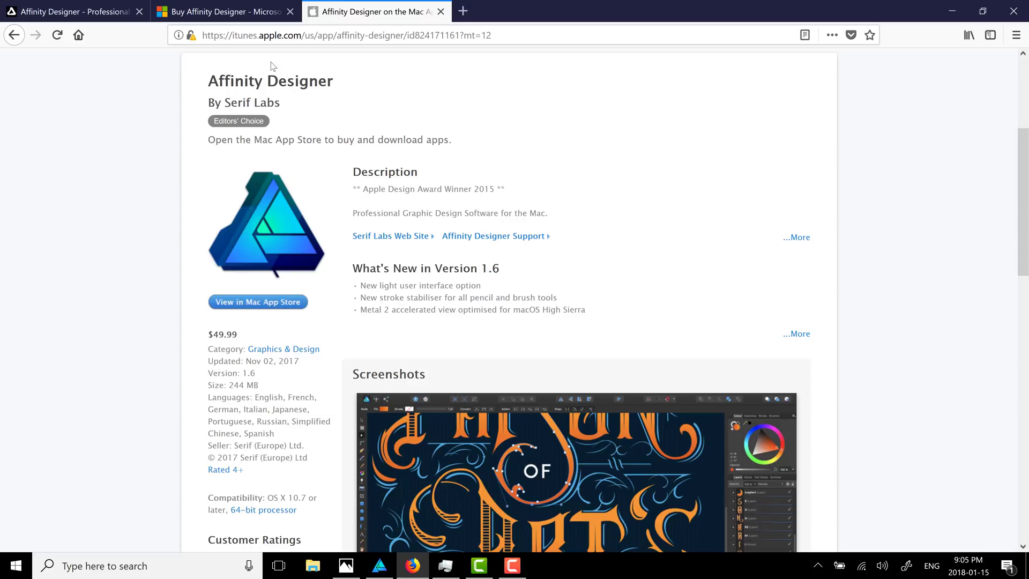
{"action": "mouse_move", "coordinate": [301, 463]}
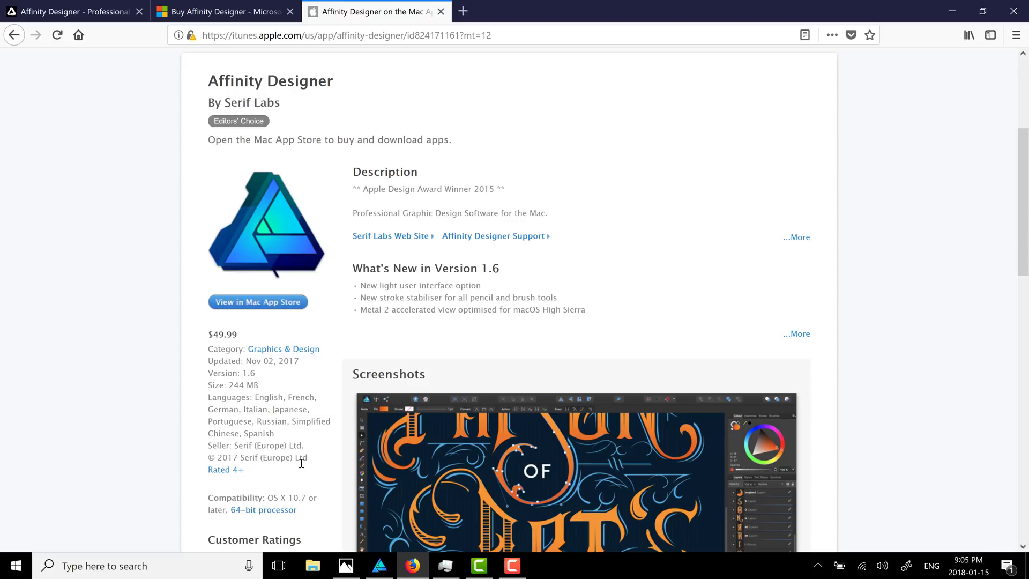